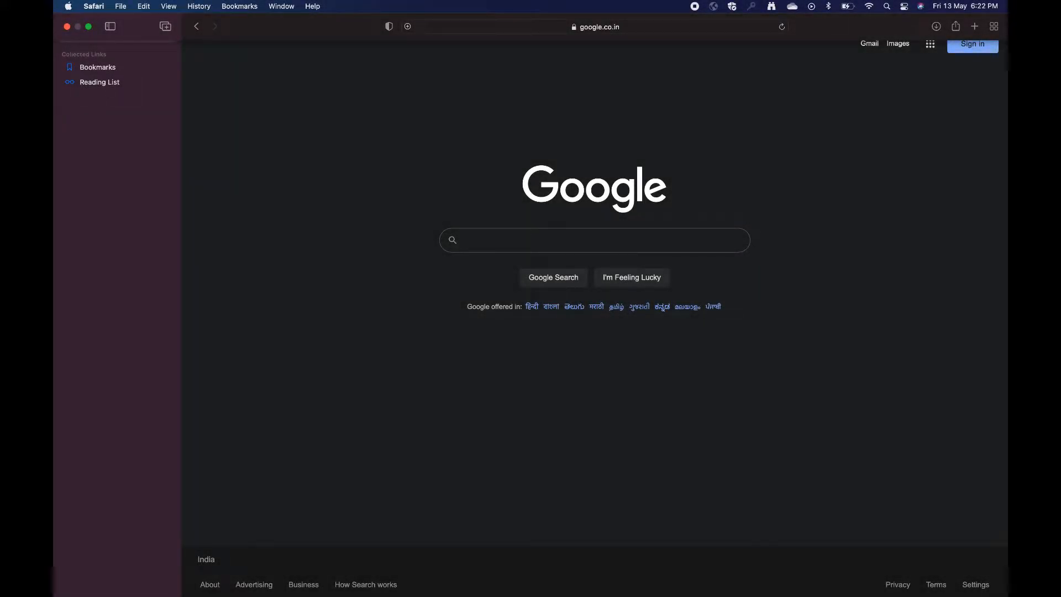
- Search Google for 'scala' and land on the official Scala install page
text(scala lang)
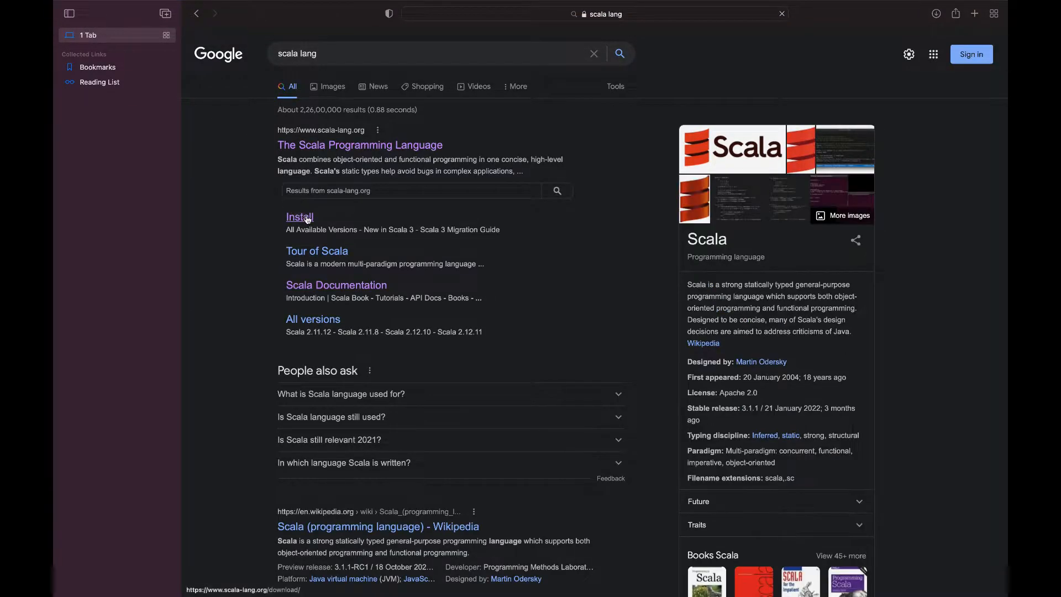
click(299, 216)
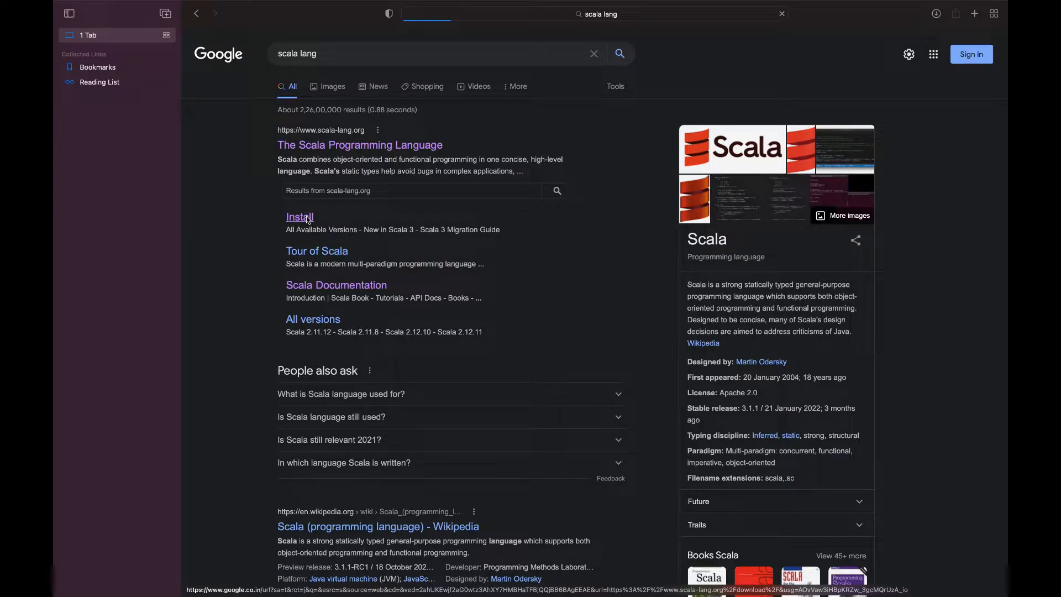
click(300, 217)
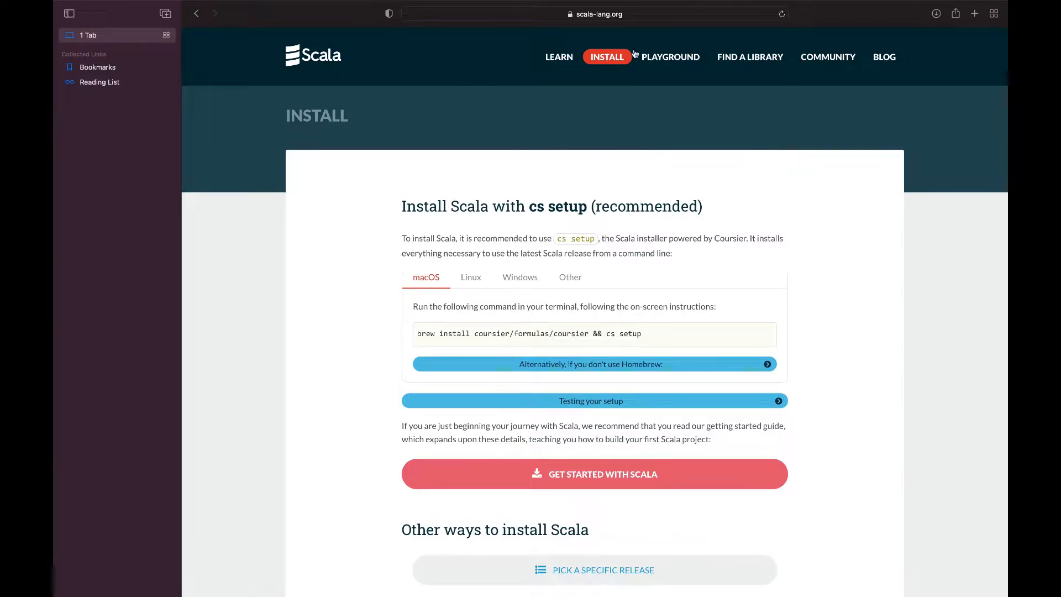
mouse_move(529, 269)
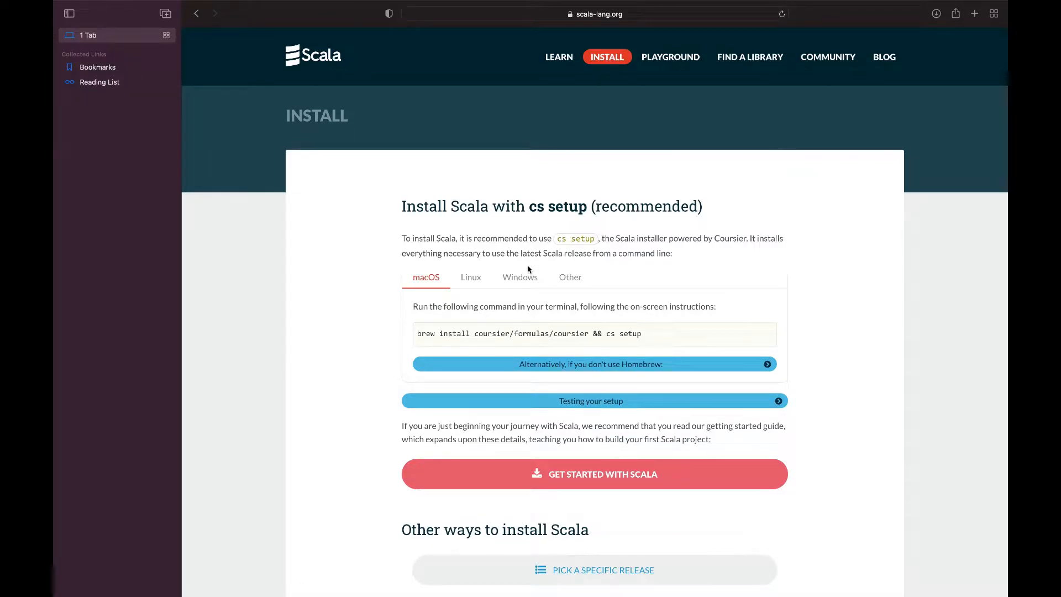
- Reveal the alternative curl install command for Macs without Homebrew
scroll(down, 3)
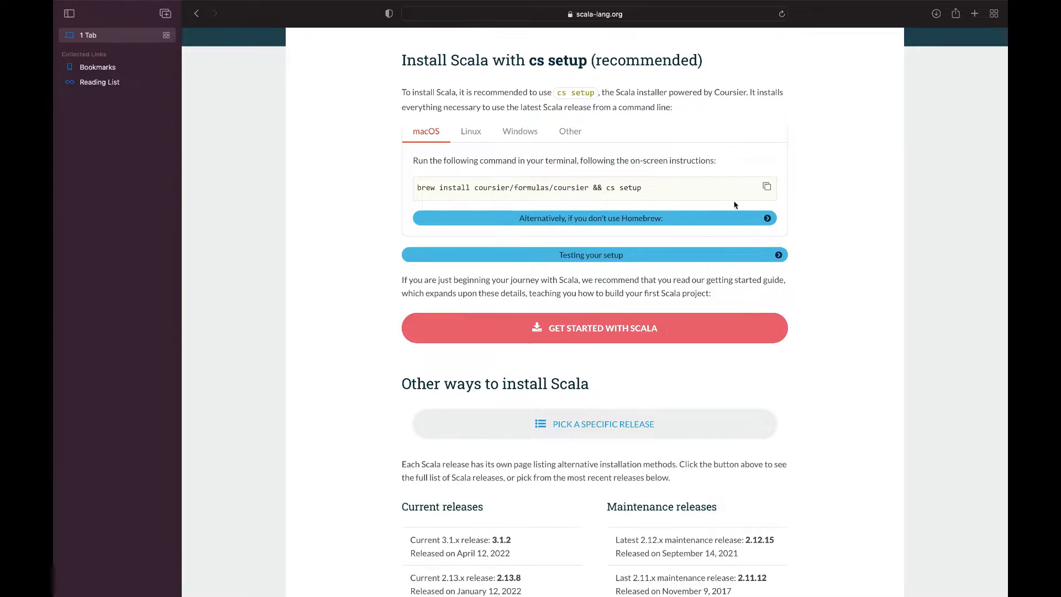
click(591, 217)
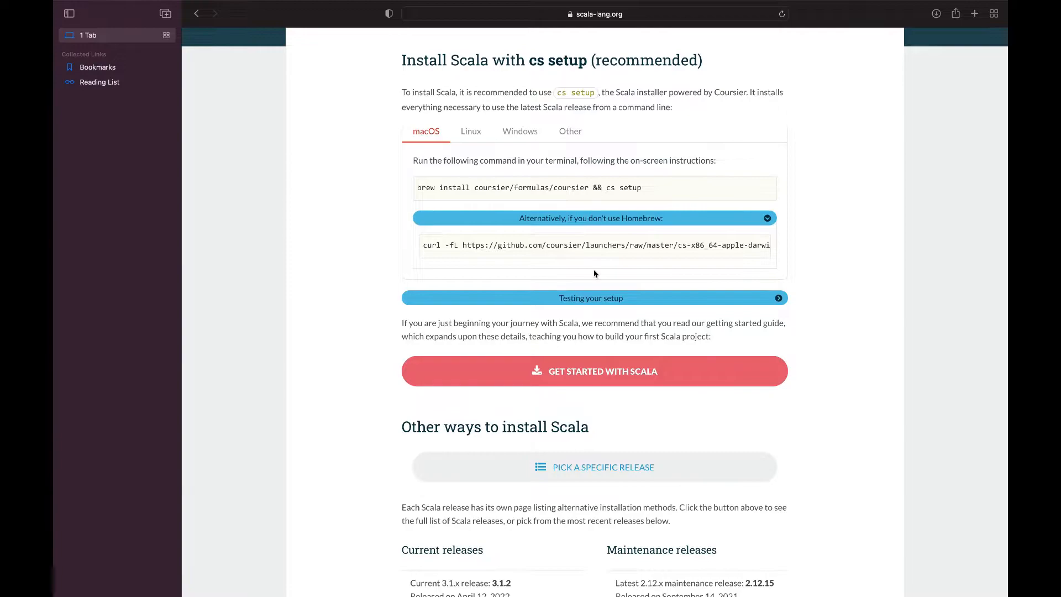
scroll(up, 3)
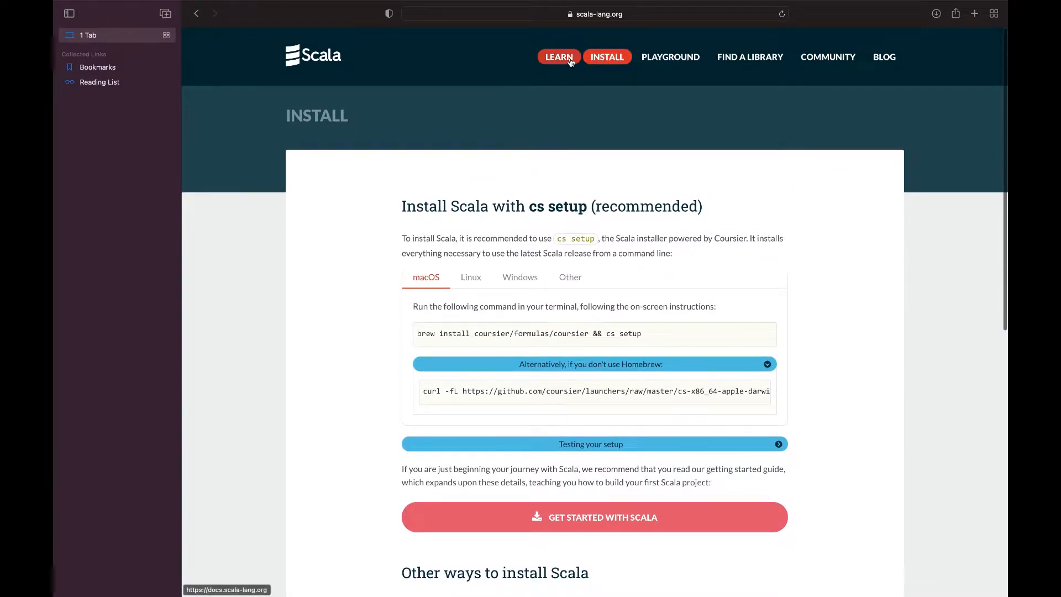
- Reach the Scala Getting Started guide via the documentation LEARN link
scroll(down, 3)
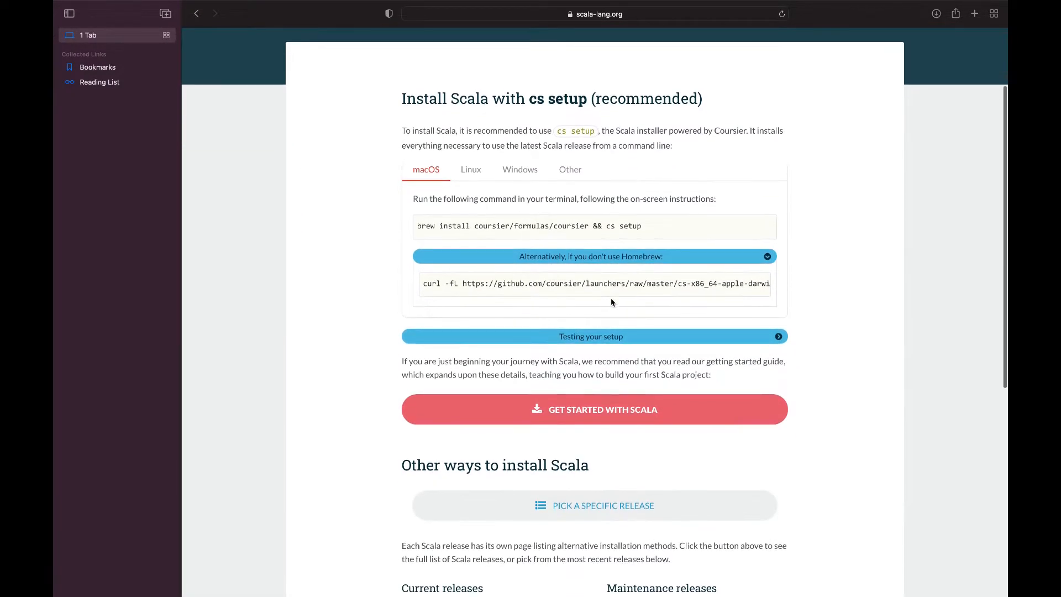
scroll(down, 3)
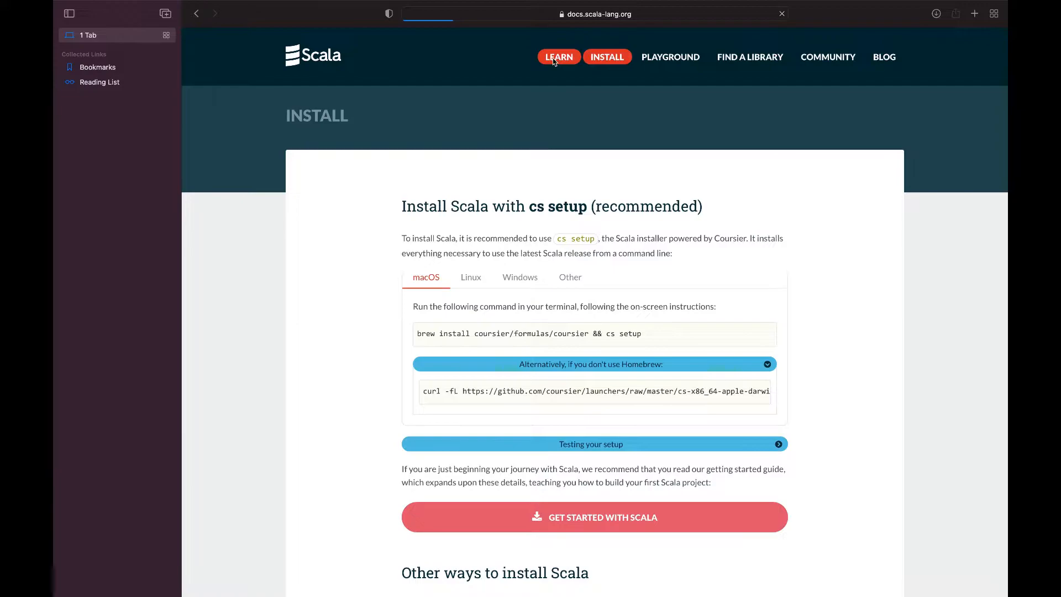
click(558, 57)
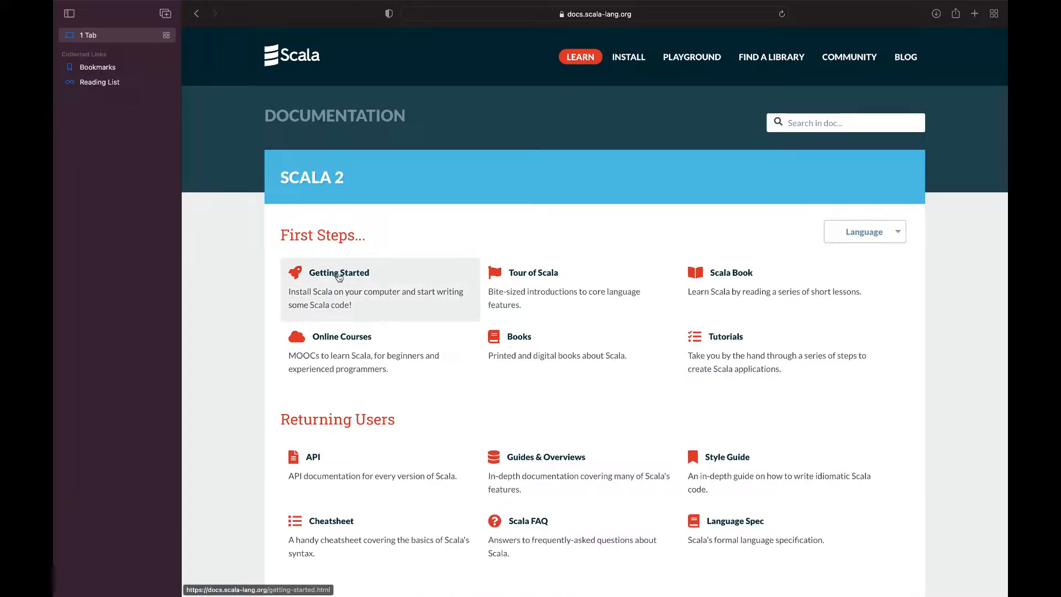
click(338, 273)
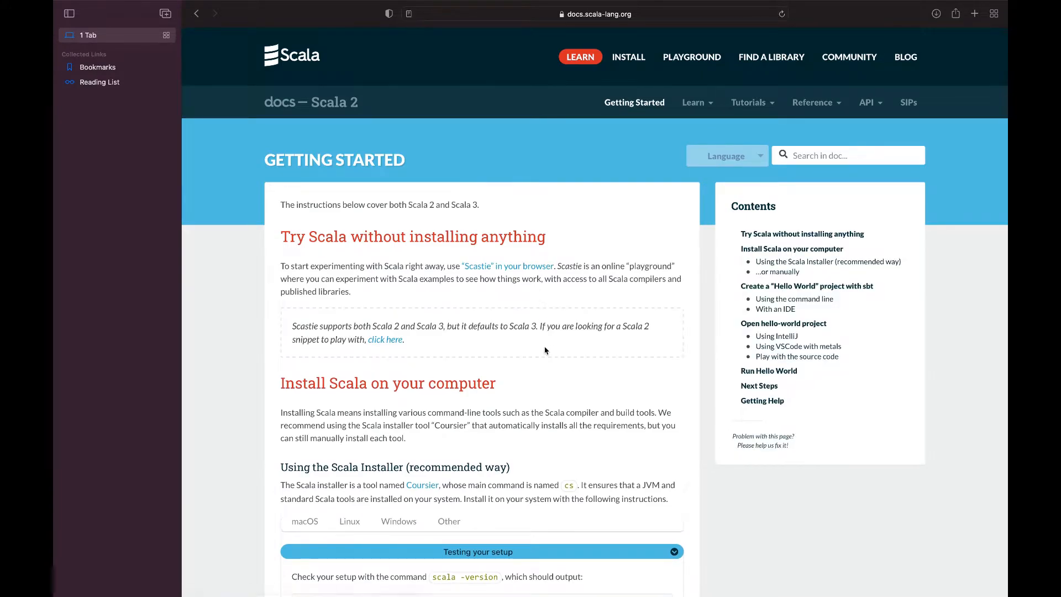
scroll(down, 3)
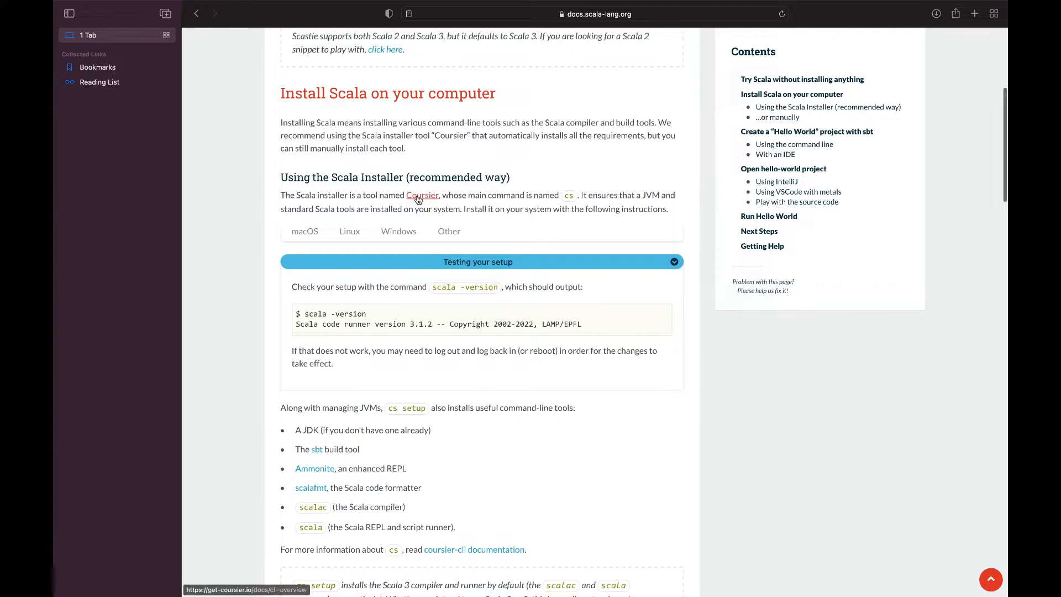
mouse_move(422, 183)
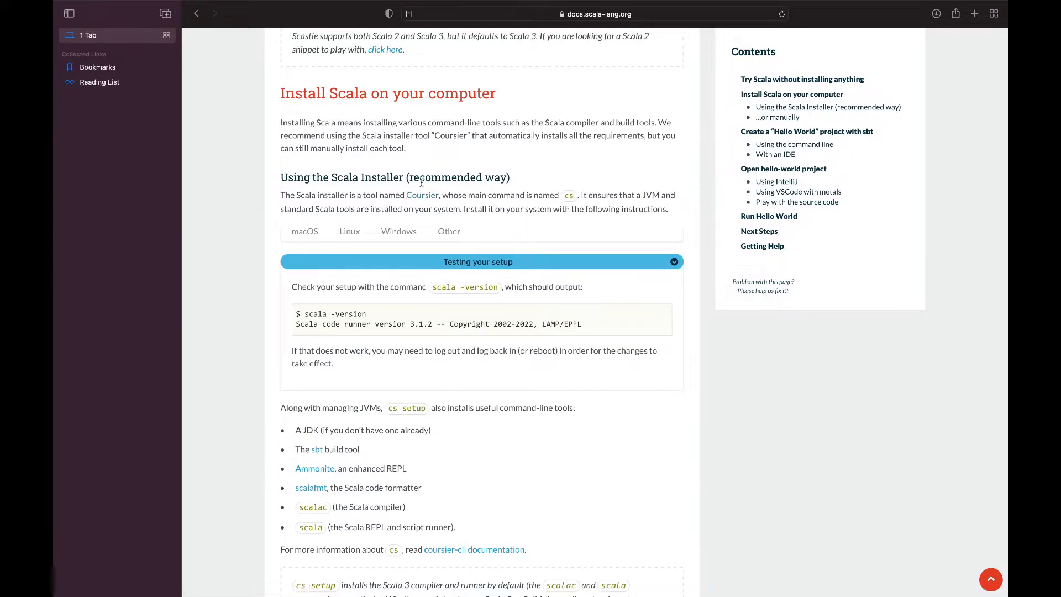
mouse_move(423, 199)
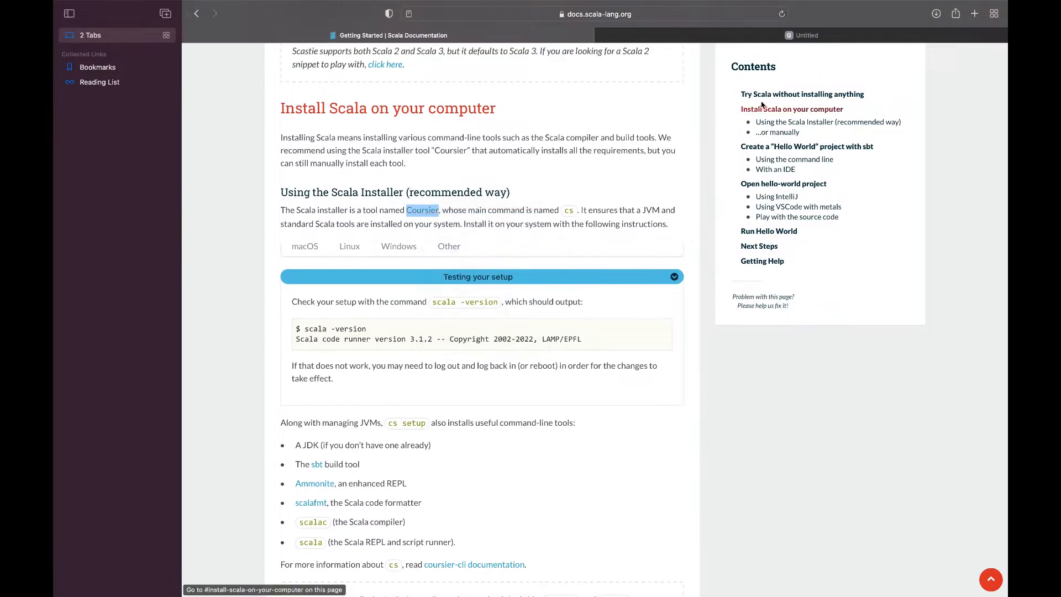
- Open Coursier's Installation docs in a second tab, scrolled to the macOS commands
click(422, 210)
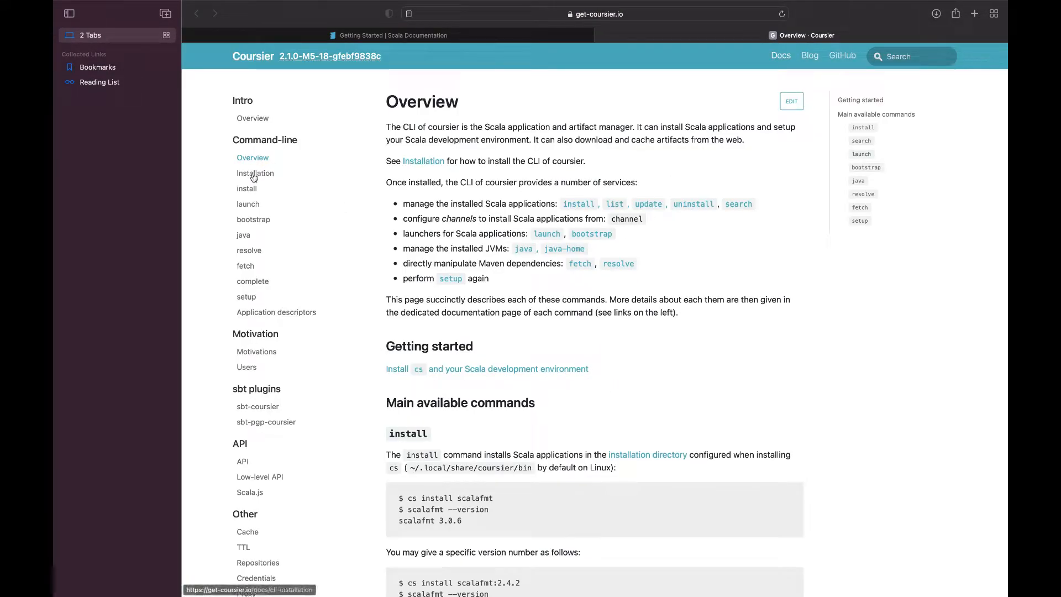
mouse_move(248, 188)
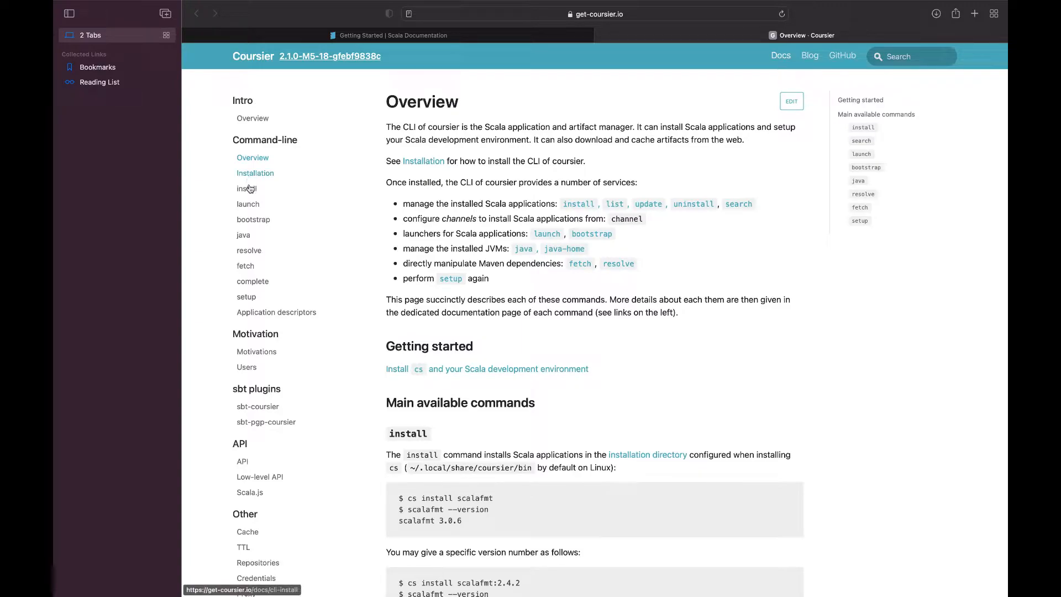
click(255, 172)
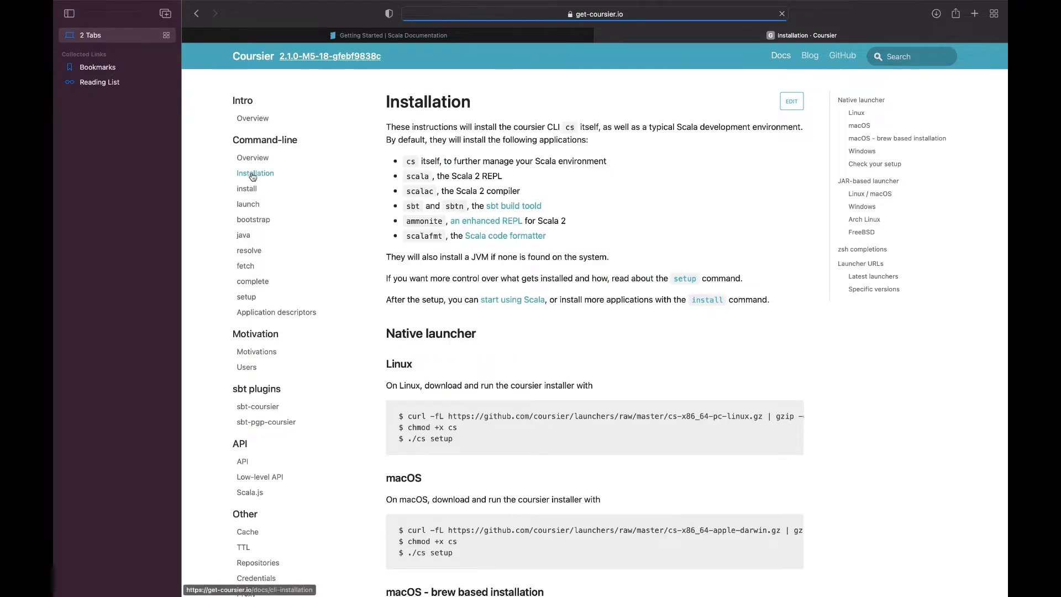
scroll(down, 3)
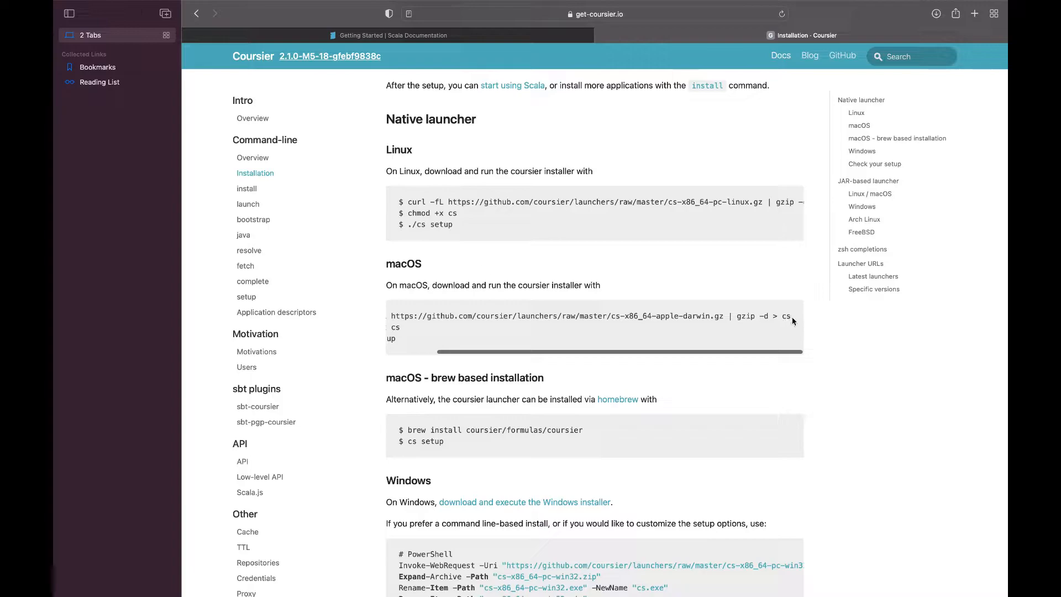
- Launch Terminal via Spotlight and start the curl Coursier launcher download command
text(terminal)
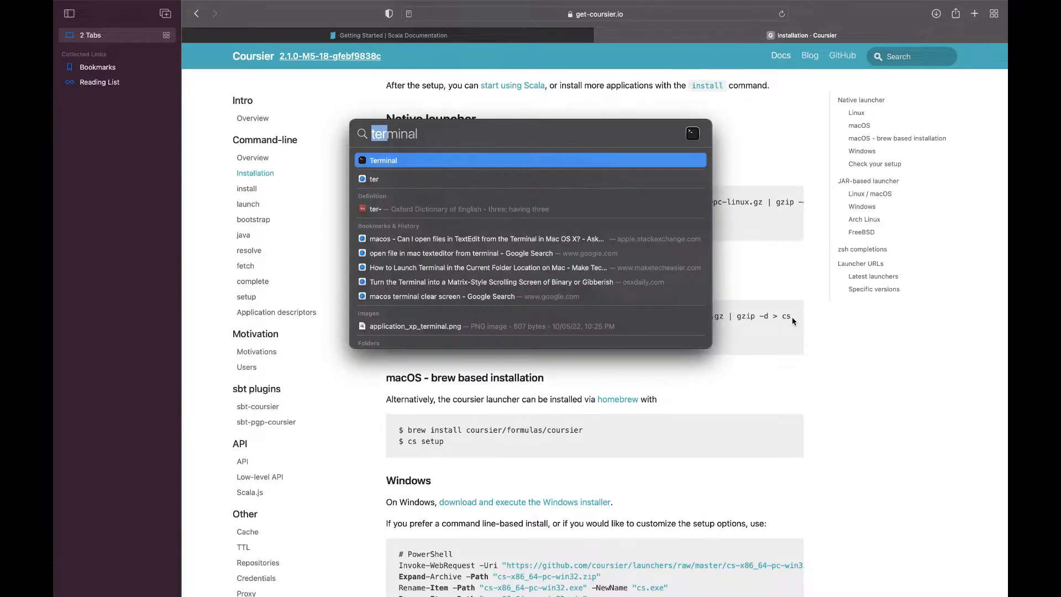
click(383, 160)
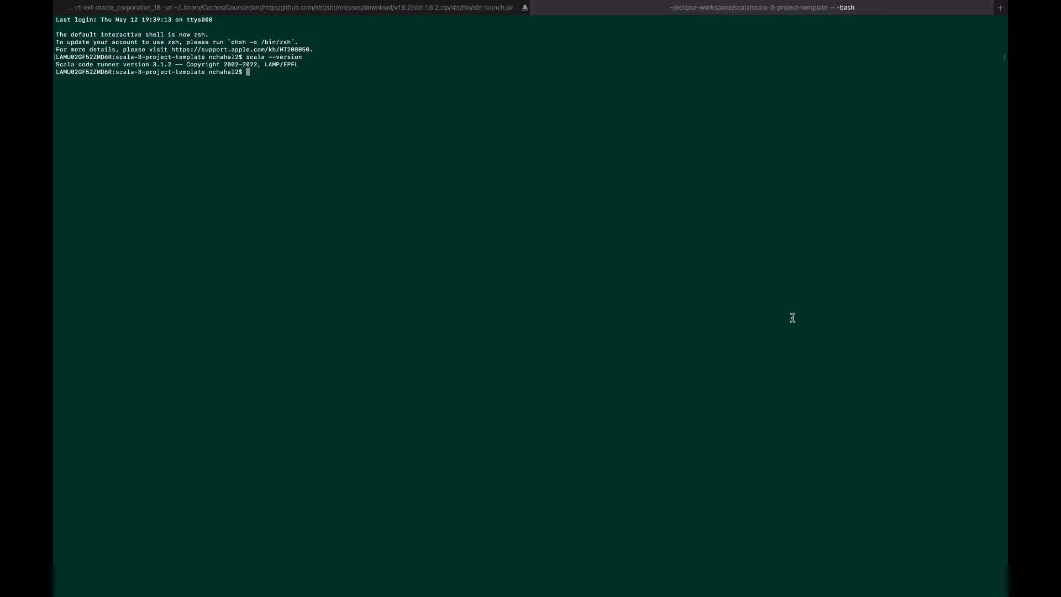
text(curl -fL https://github.com/coursier/launchers/raw/master/cs-x86_64-apple-darwin.gz | gzip -d > cs && chmod +x cs && (xattr -d com.apple.quarantine cs || true) && ./cs setup)
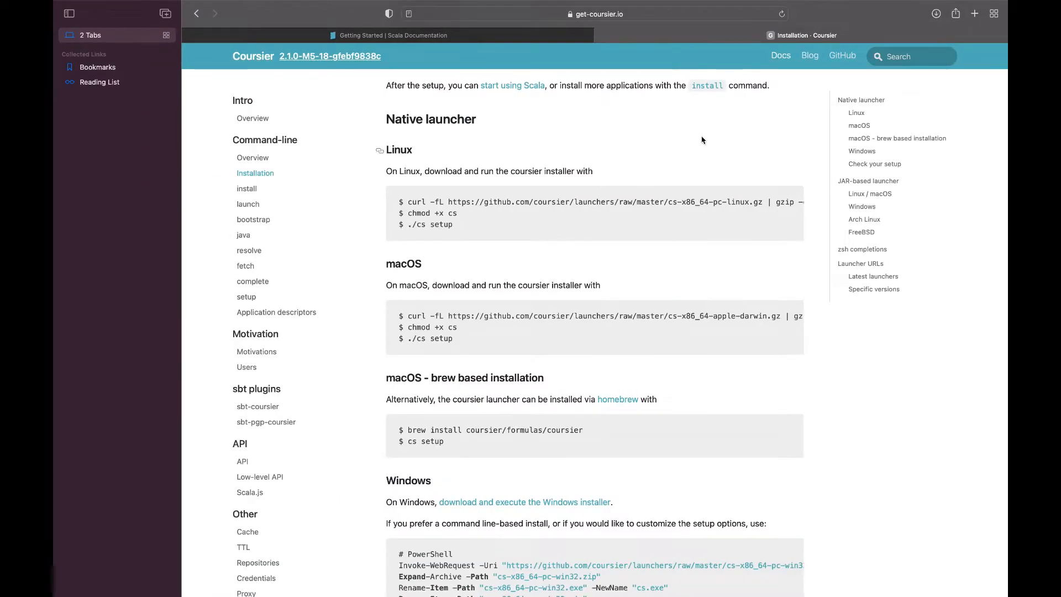
- Return to the Scala install page and expand its non-Homebrew curl install command
click(386, 36)
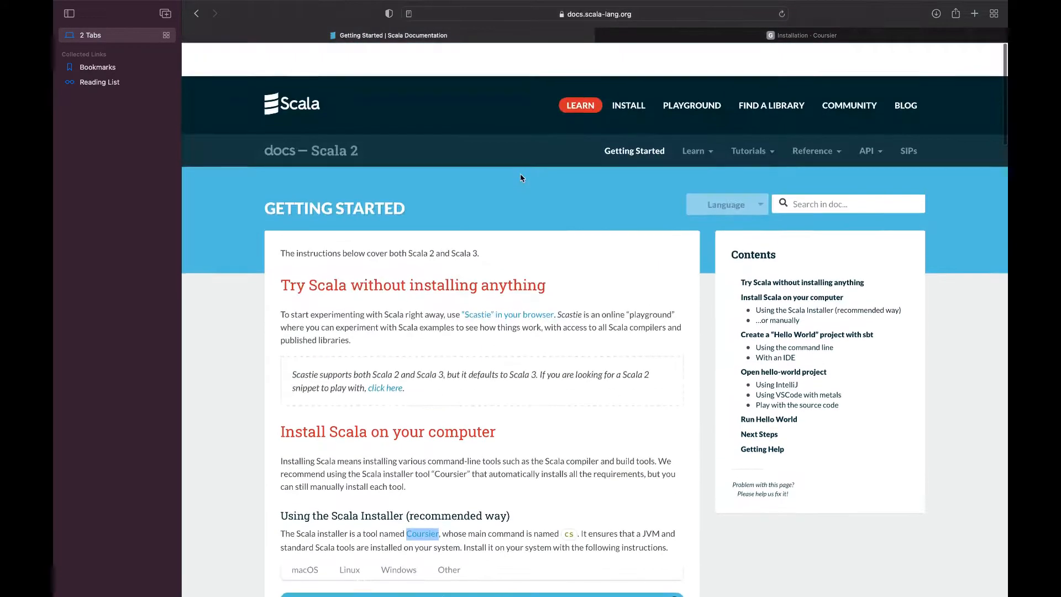
click(629, 106)
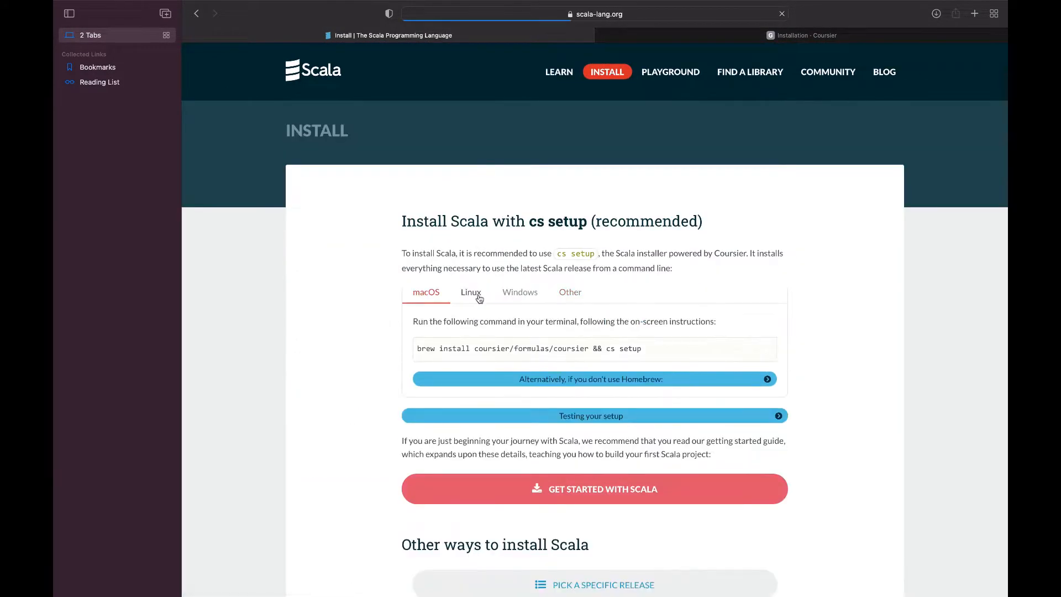
scroll(down, 3)
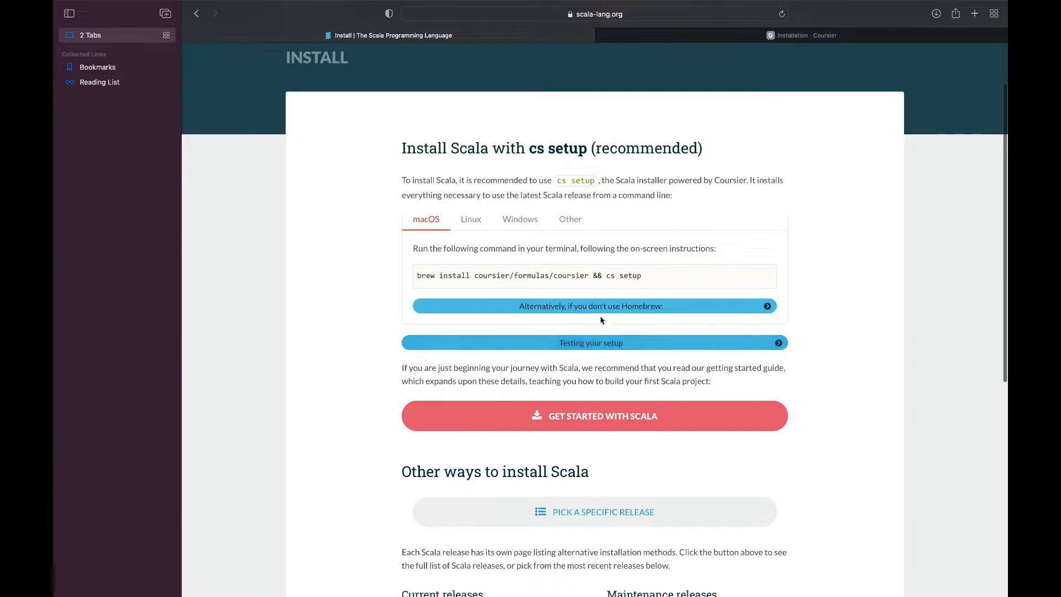
click(590, 306)
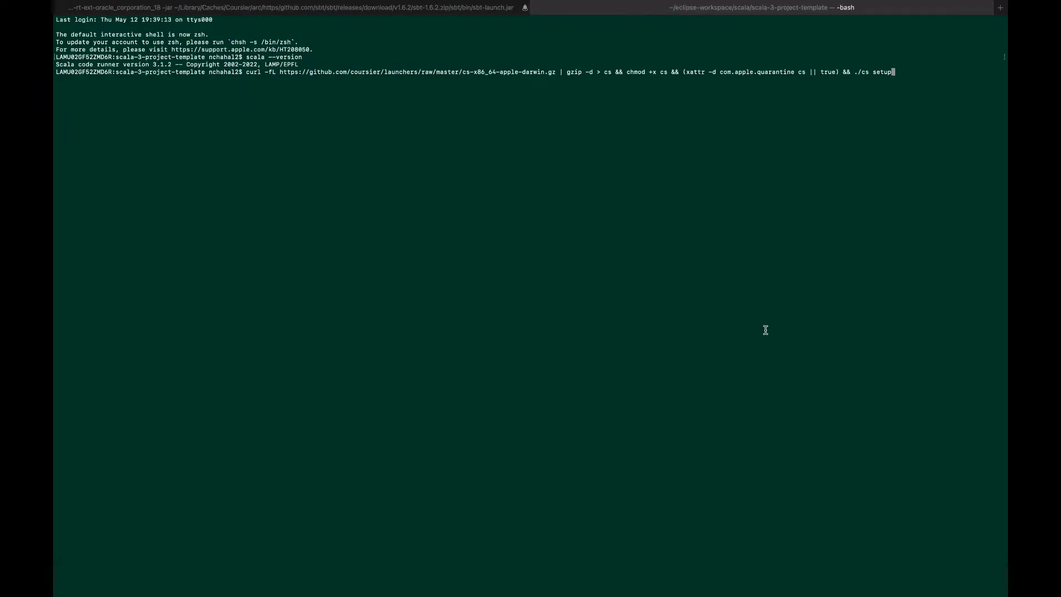
- Run the curl … && ./cs setup command to install a JVM and the Scala tools
key(Return)
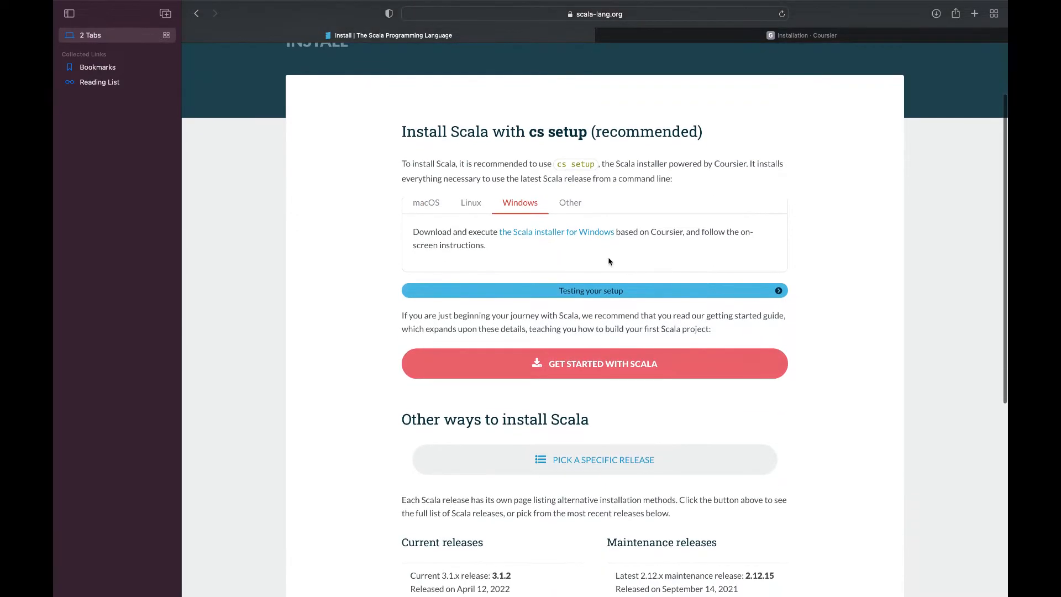
mouse_move(572, 236)
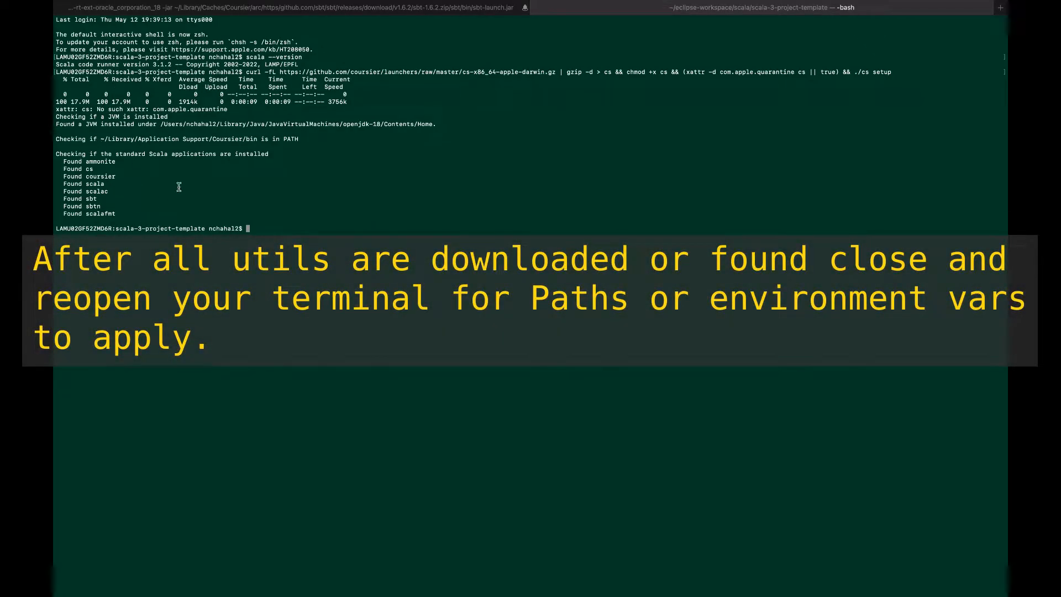
mouse_move(116, 218)
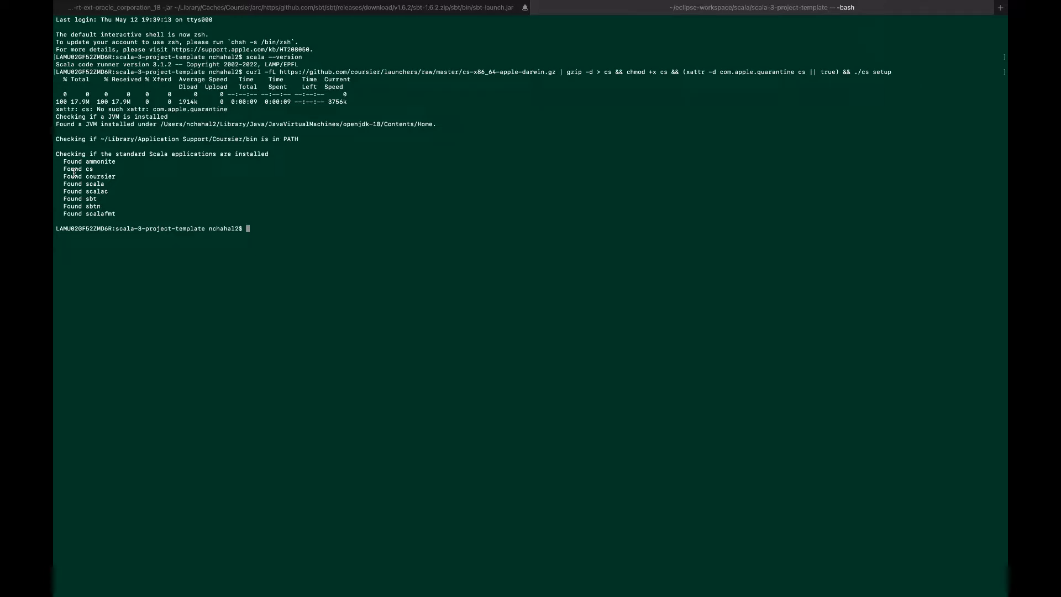
- Check scala --version (3.1.2) and list the folder contents showing cs and target
text(scala)
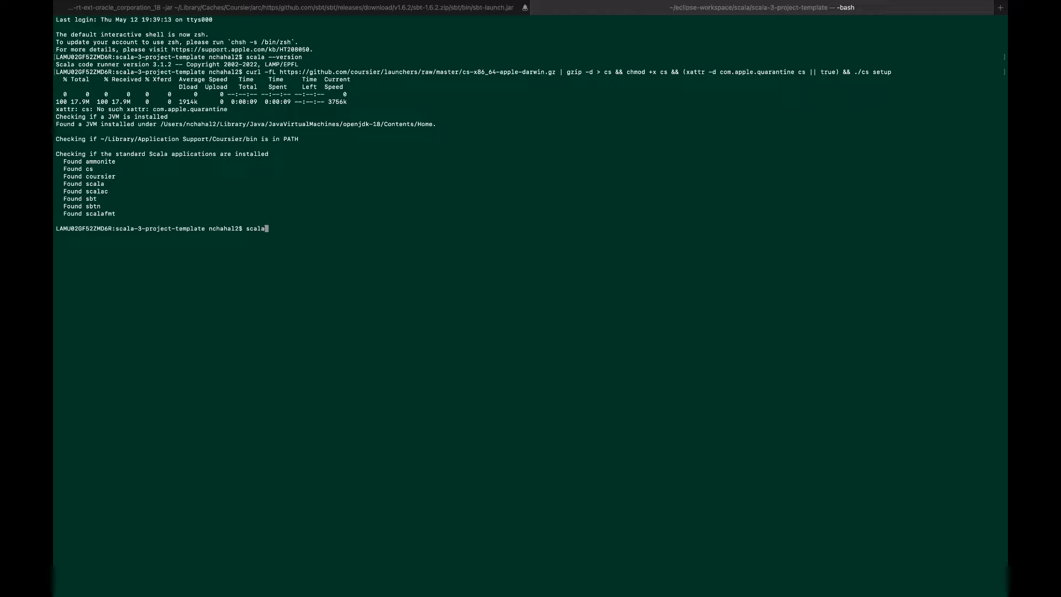
text(--version)
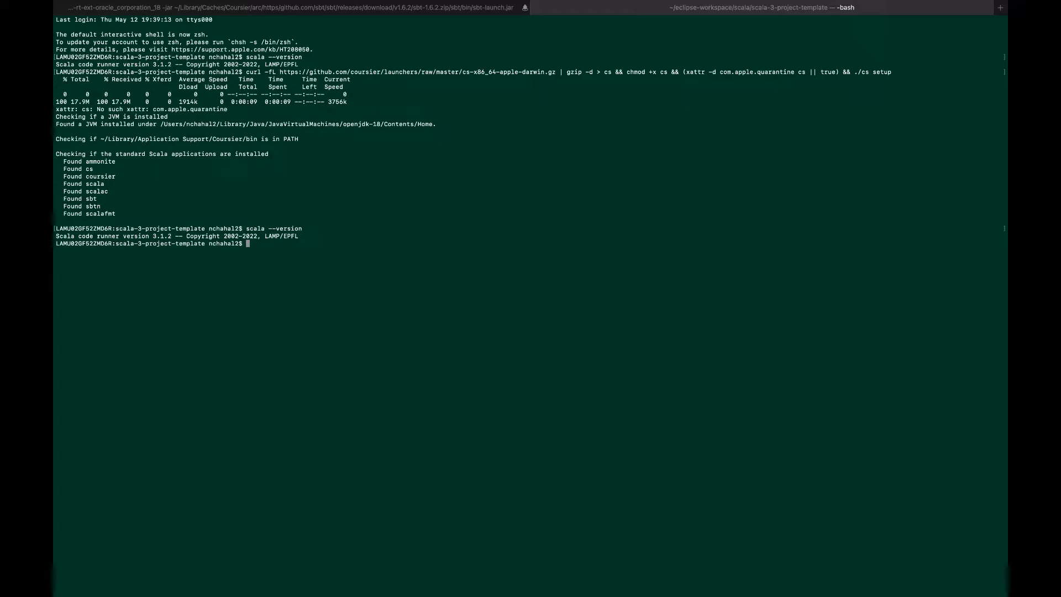
text(ls)
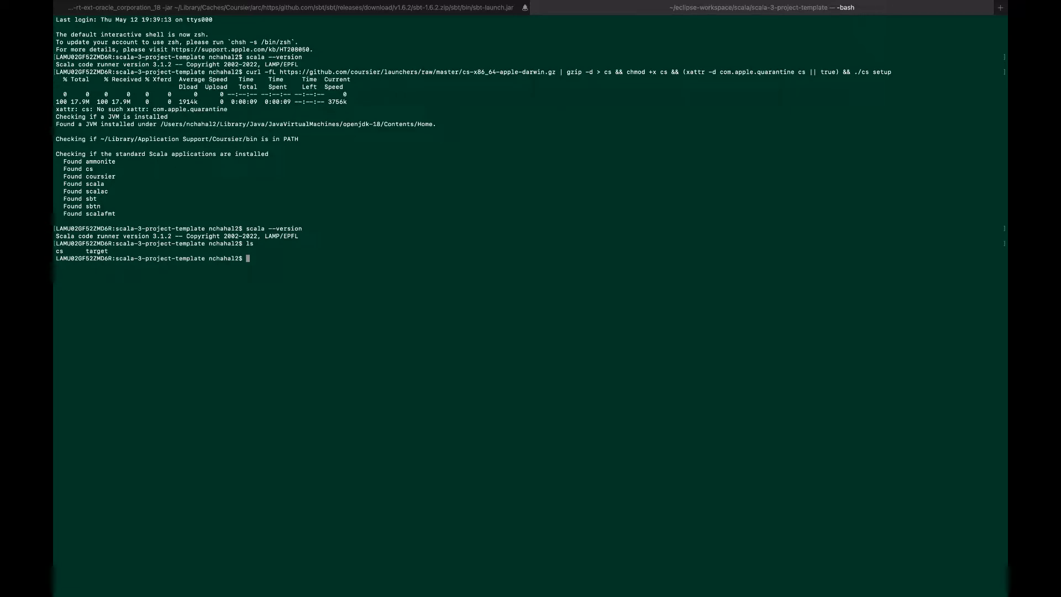
text(cd)
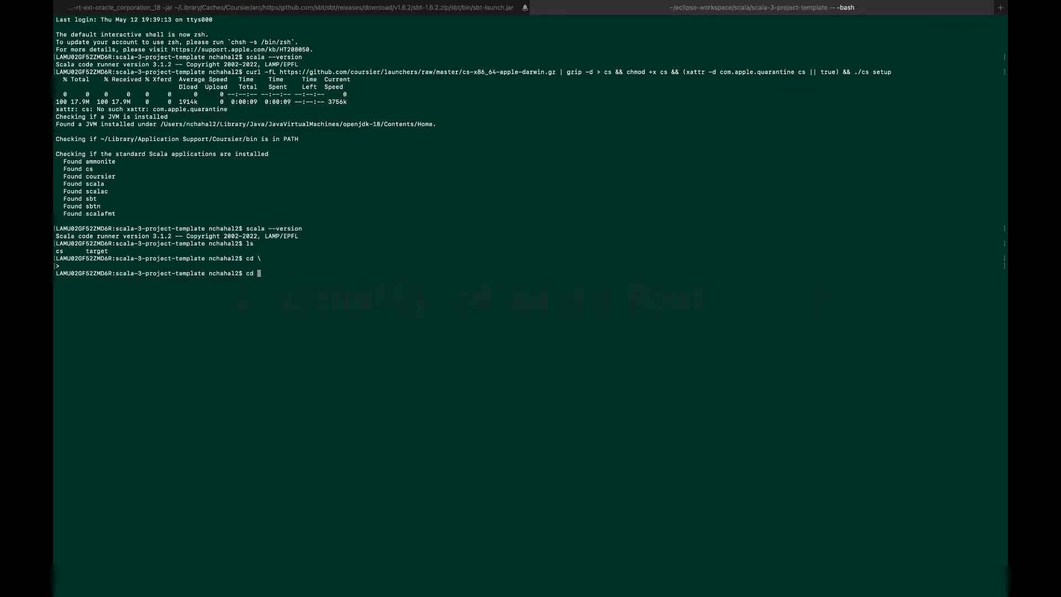
- Change directory to the file system root, then into Users and the home folder
key(enter)
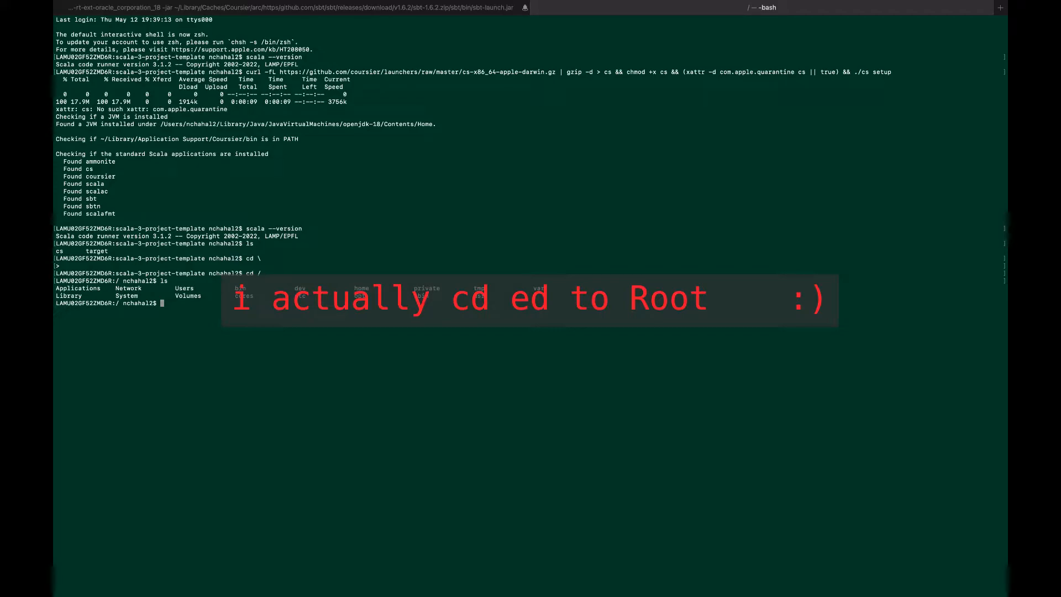
text(cd User)
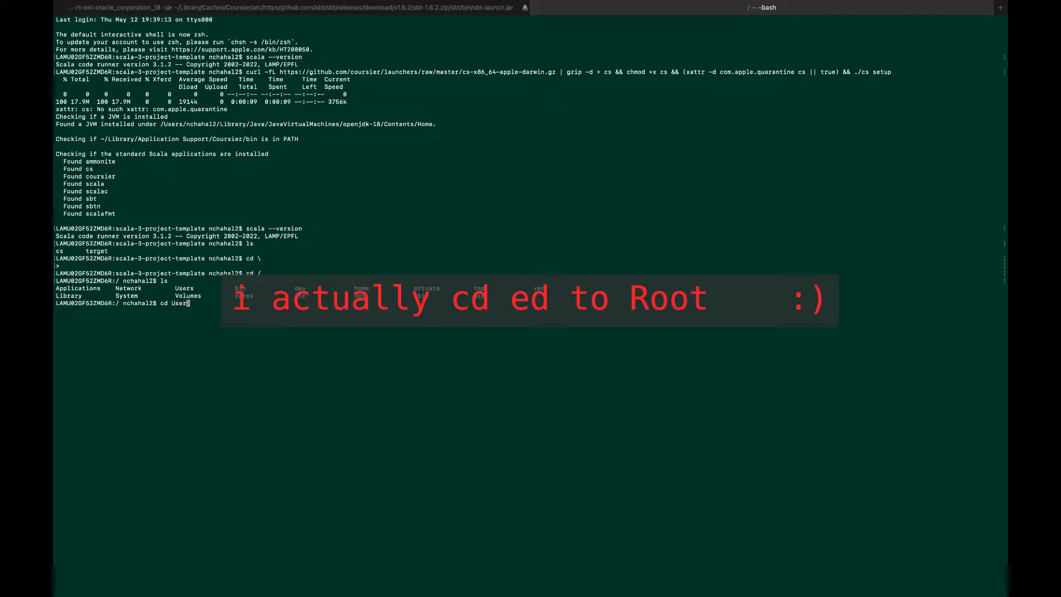
key(Return)
text(cd)
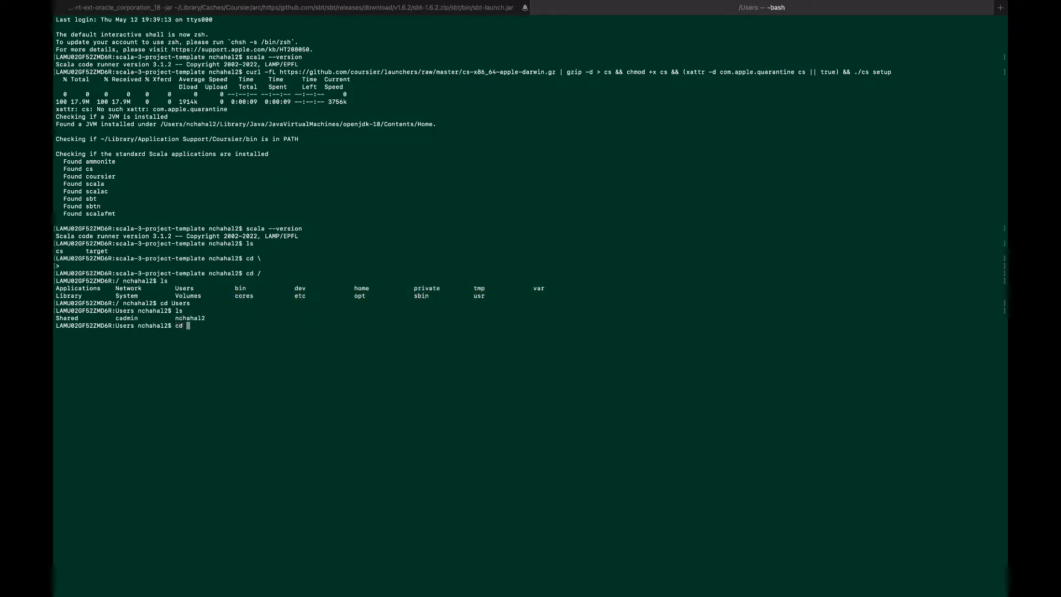
text(nchahal2)
text(ls)
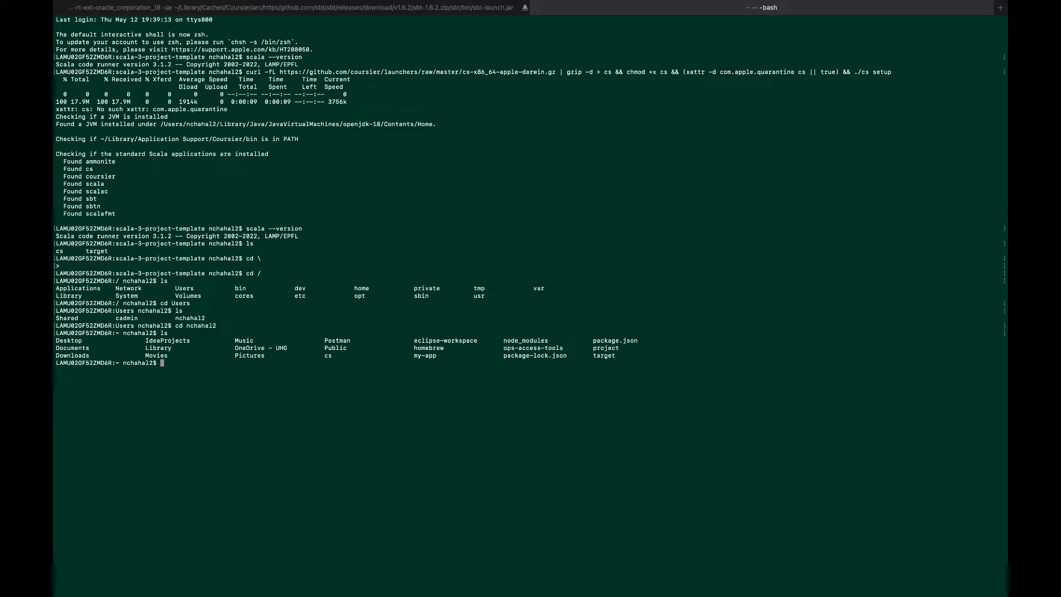
- Continue into Desktop and then into the work folder
text(cd)
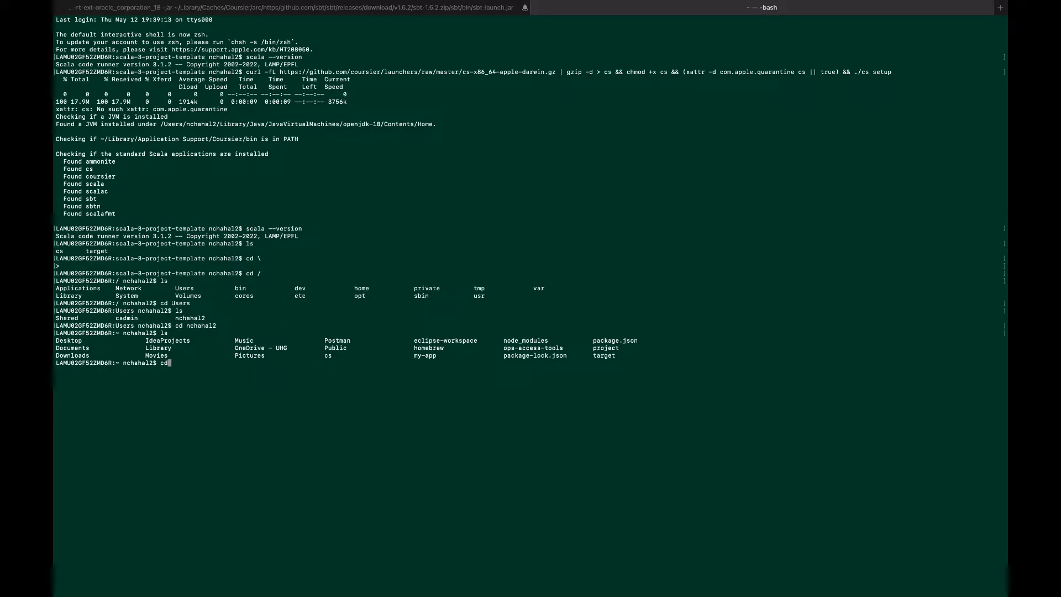
text(Desktop)
text(ls)
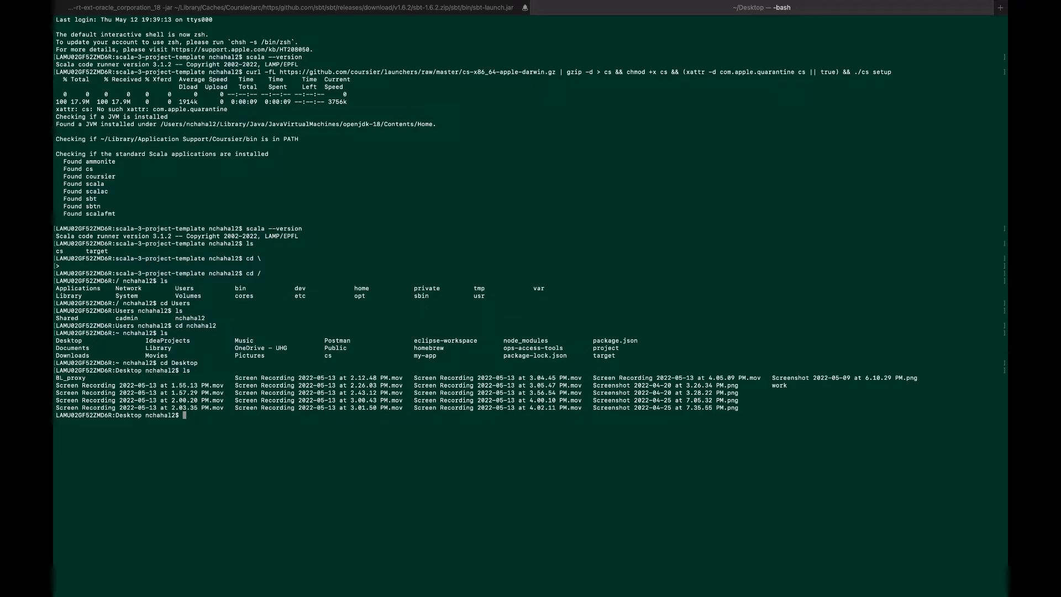
text(cd work)
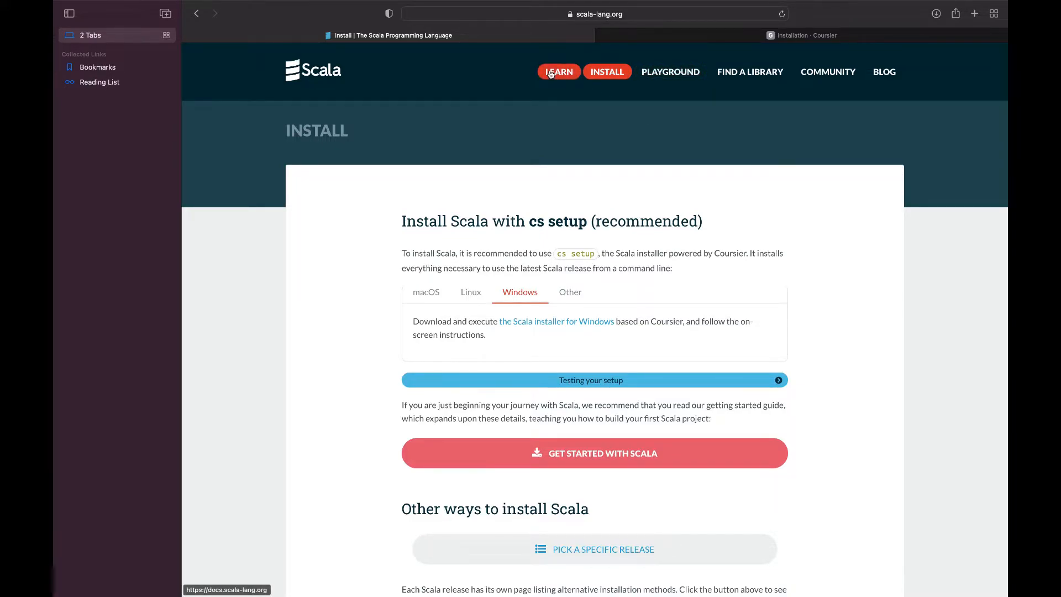
- Scroll the Getting Started guide to 'Create a Hello World project with sbt'
click(558, 72)
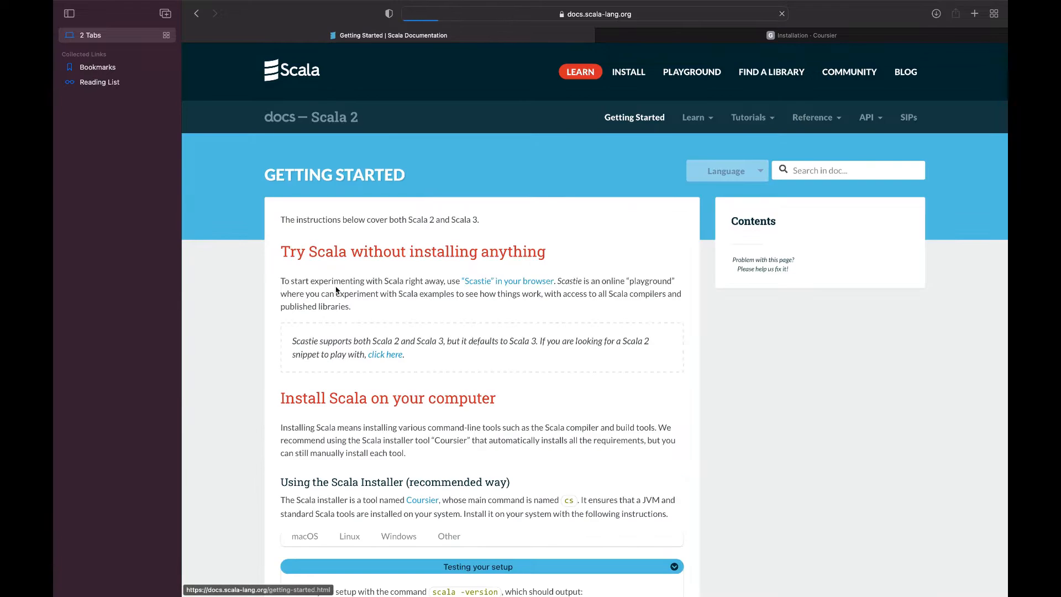
scroll(down, 3)
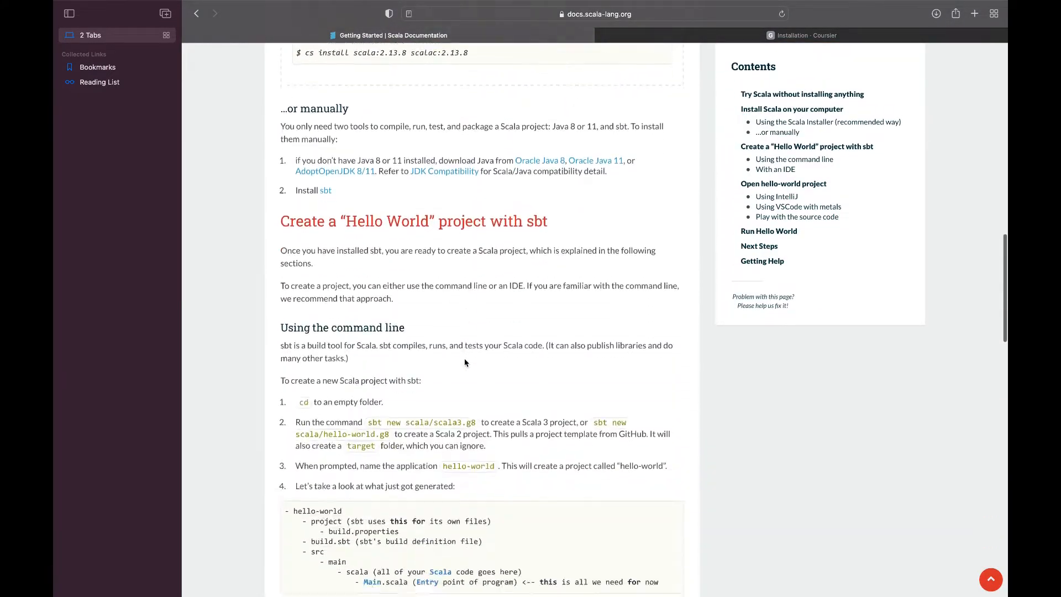
scroll(down, 3)
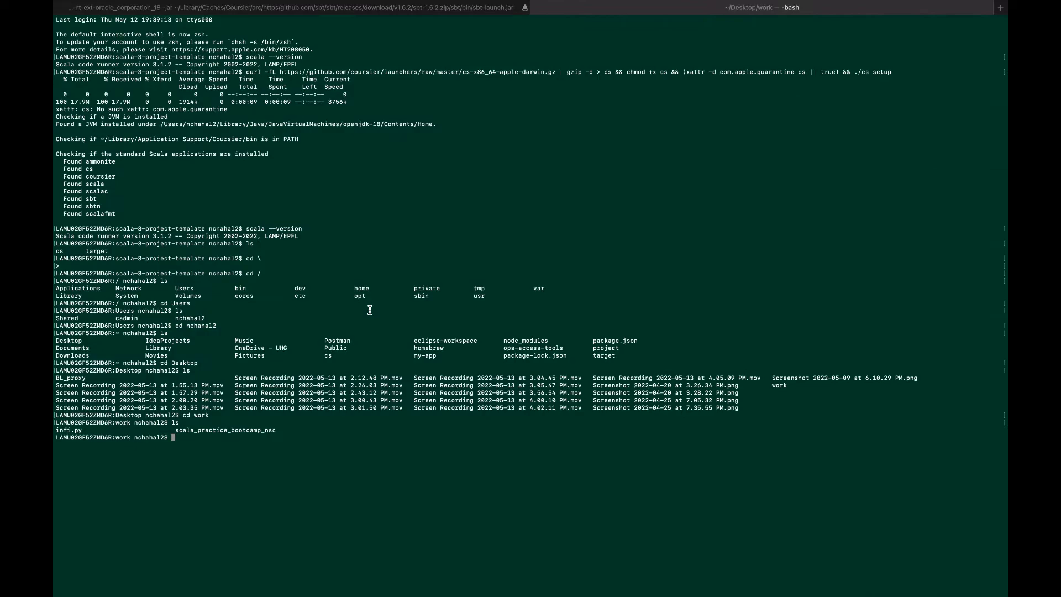
- Run sbt new scala/scala3.g8 in work, reaching the project-name prompt, then launch VS Code
text(sbt new scala/scala3.g8)
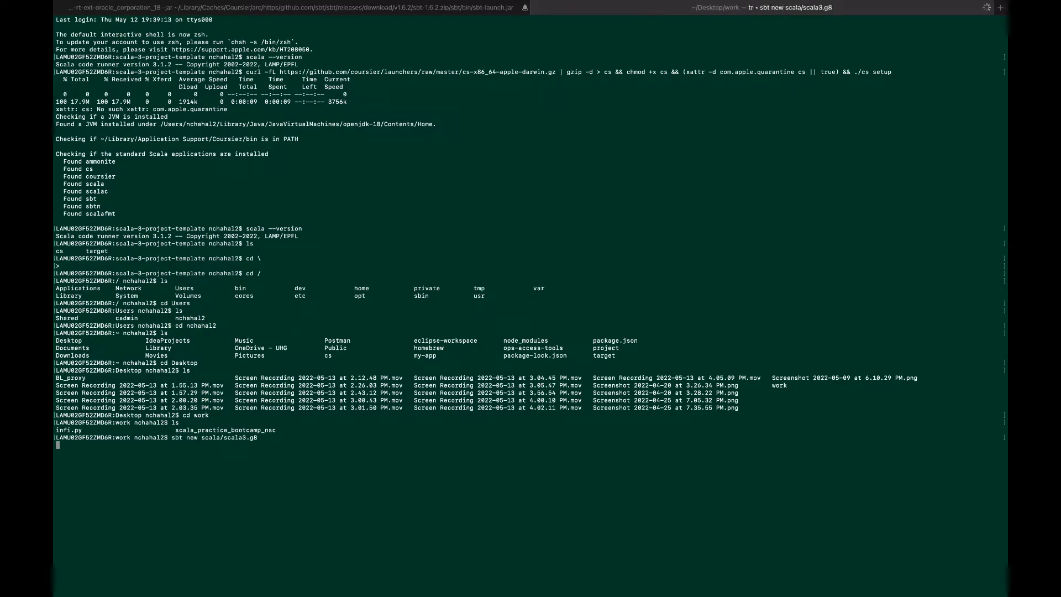
key(Return)
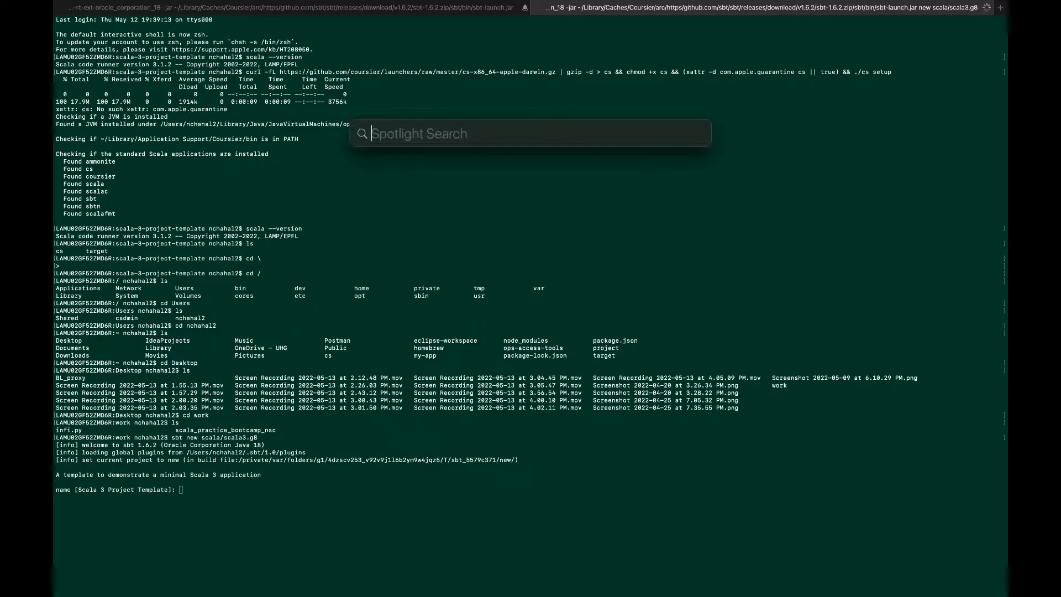
text(code)
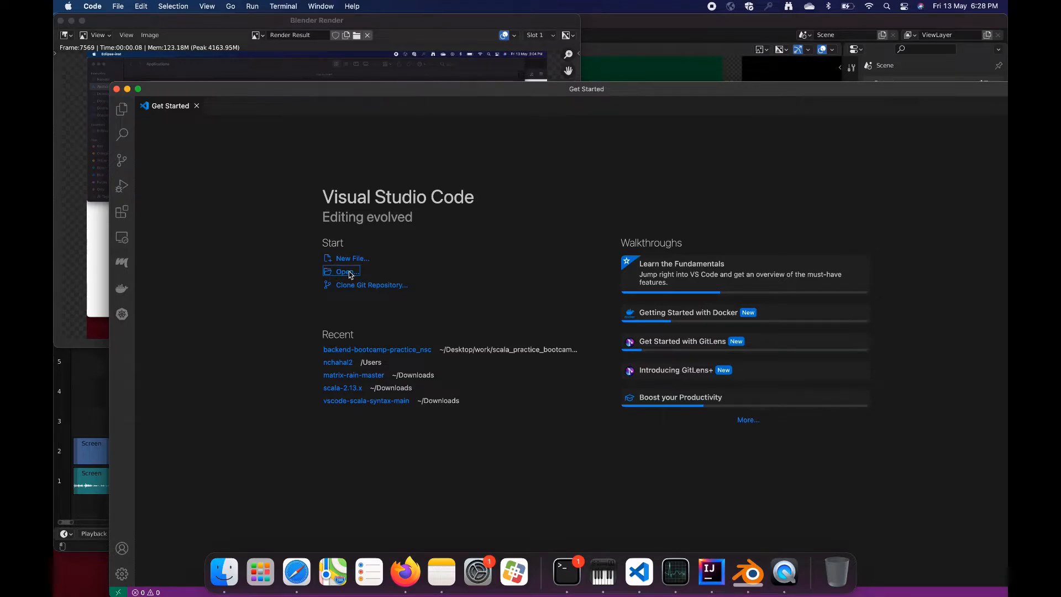
- Start Open Folder and browse to the Desktop's work folder listing infi.py and scala_practice_bootcamp_nsc
click(344, 272)
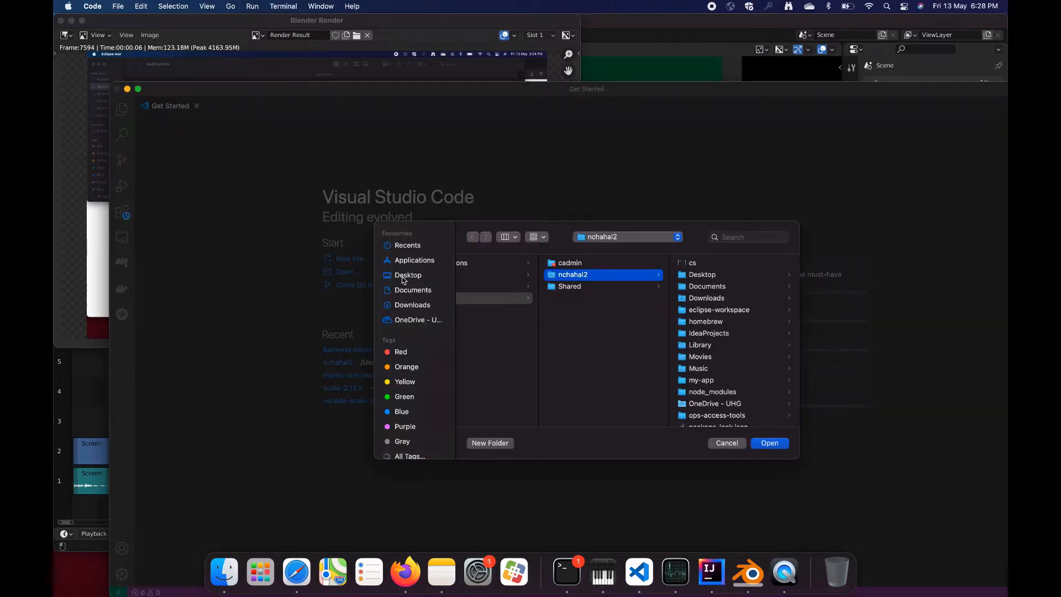
click(408, 275)
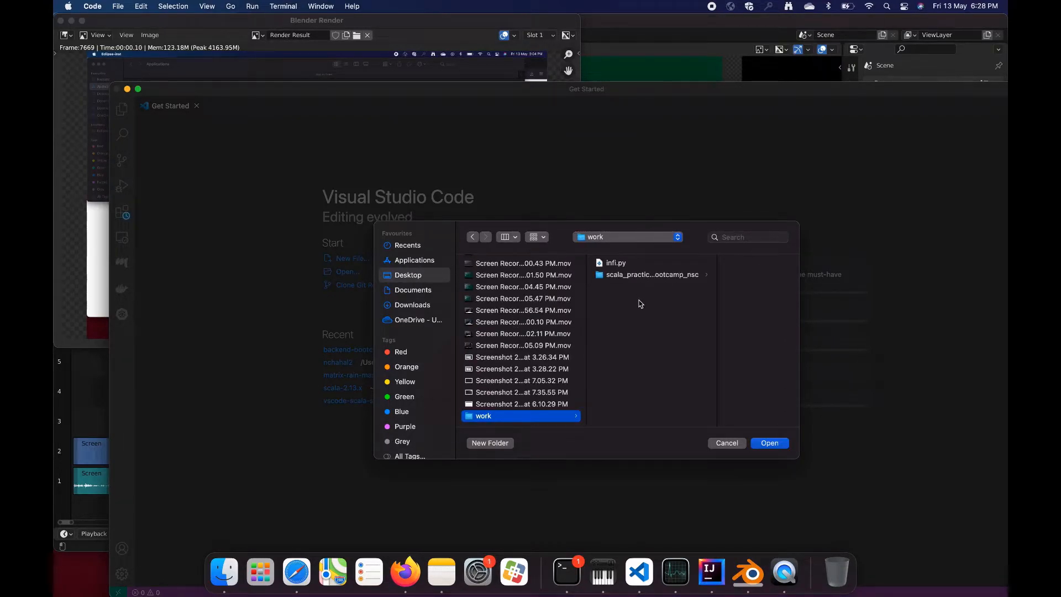
mouse_move(471, 327)
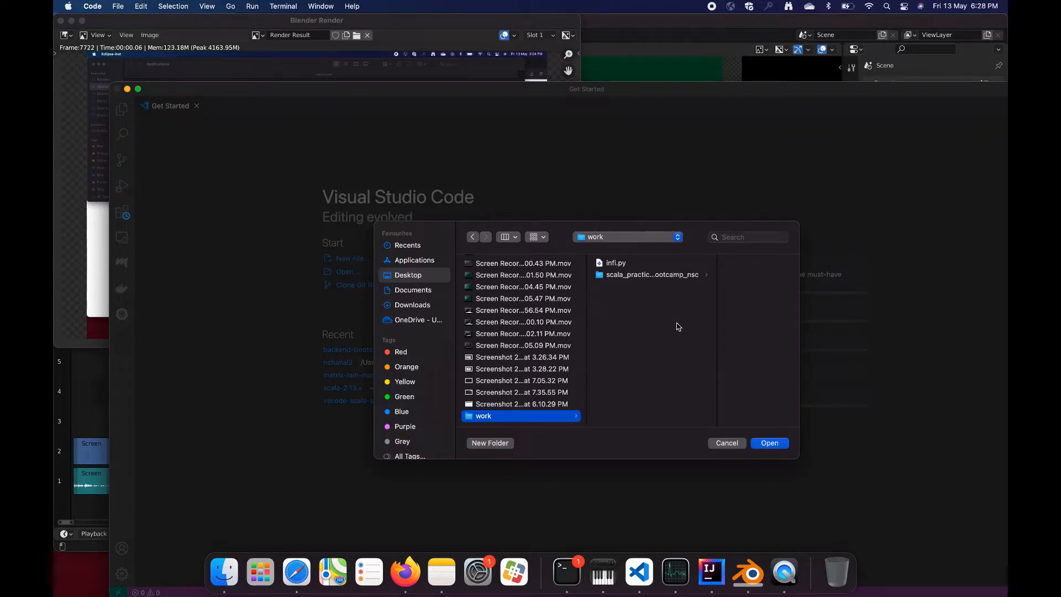
mouse_move(651, 380)
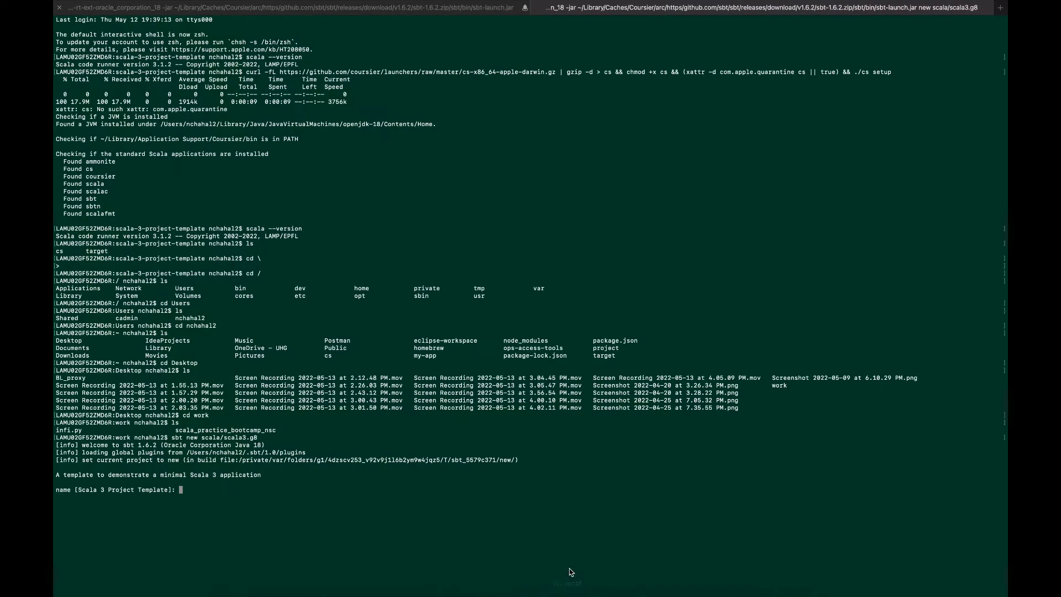
mouse_move(183, 523)
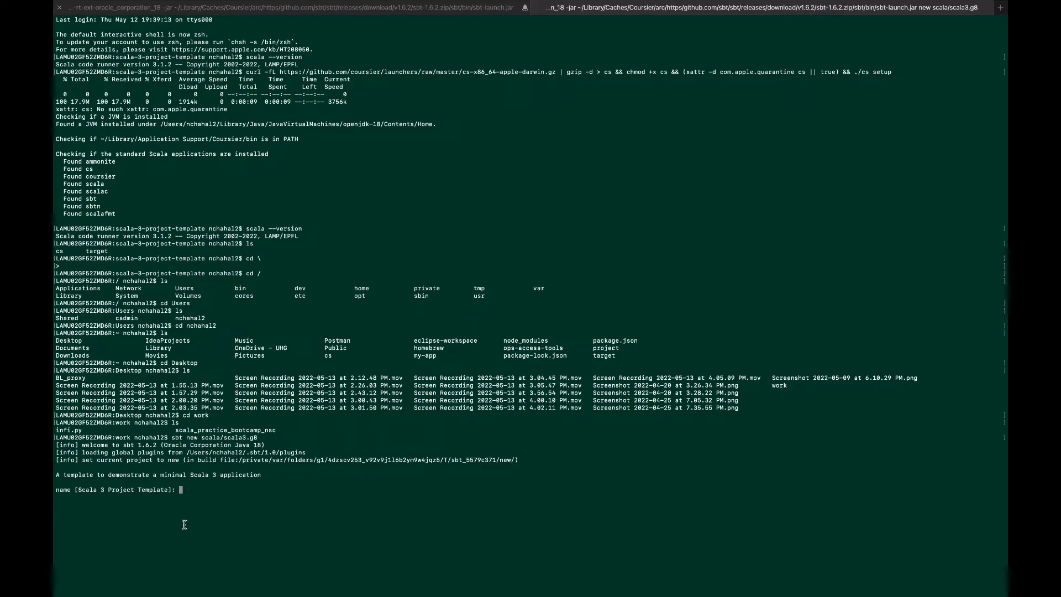
mouse_move(190, 501)
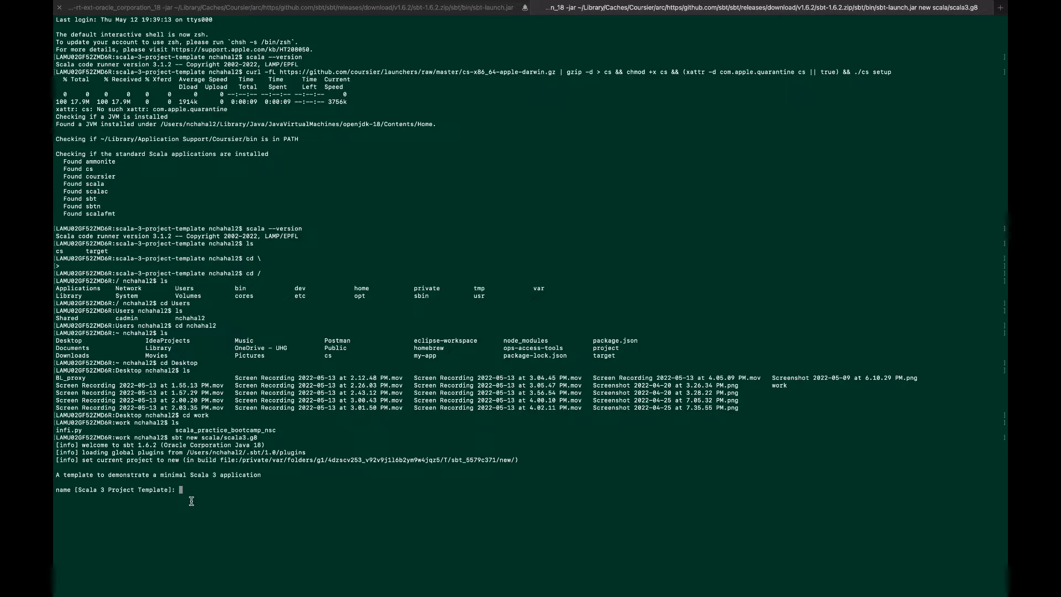
mouse_move(191, 501)
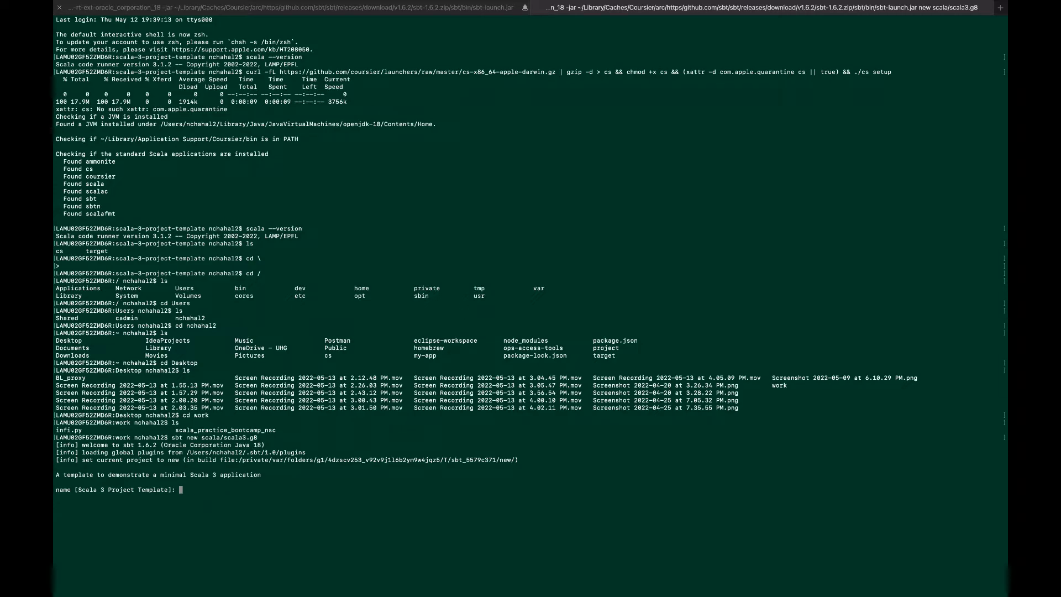
- Name the project demoScalaYoutube1sttimeSet... at the template's name prompt
text(demoScala)
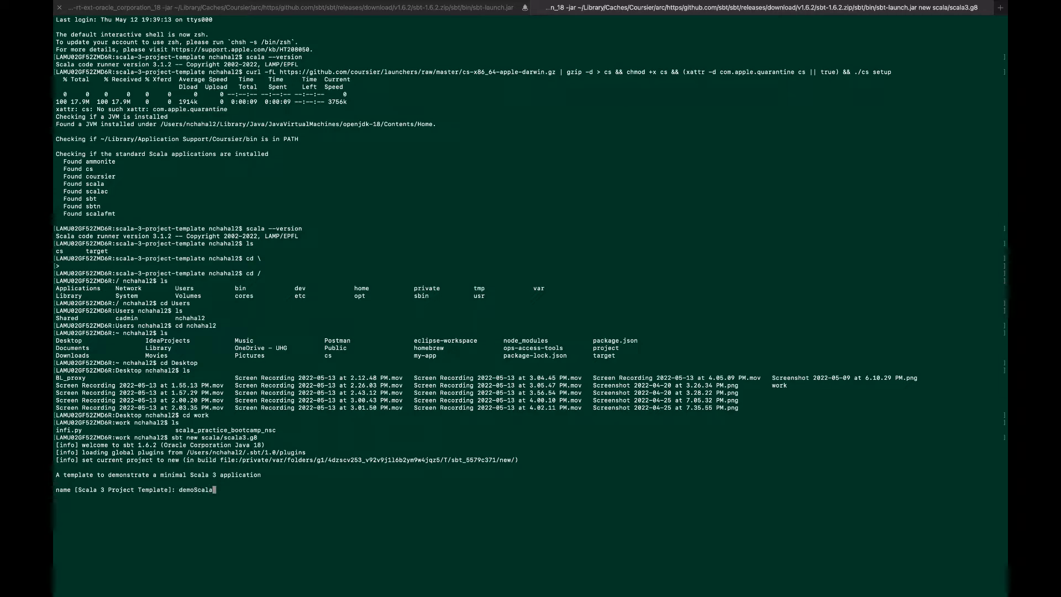
text(Youtu)
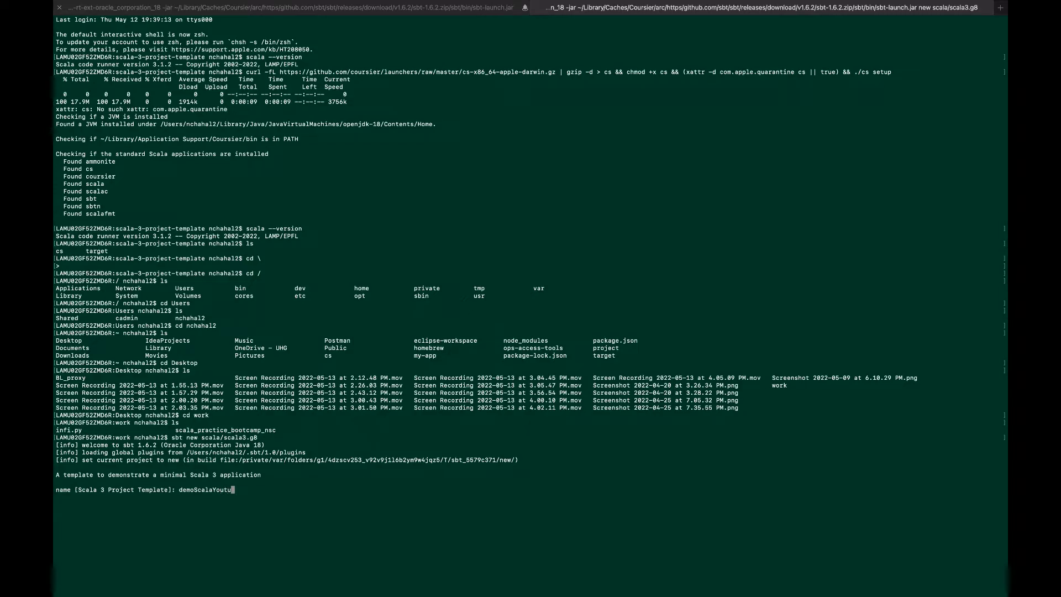
text(be1st)
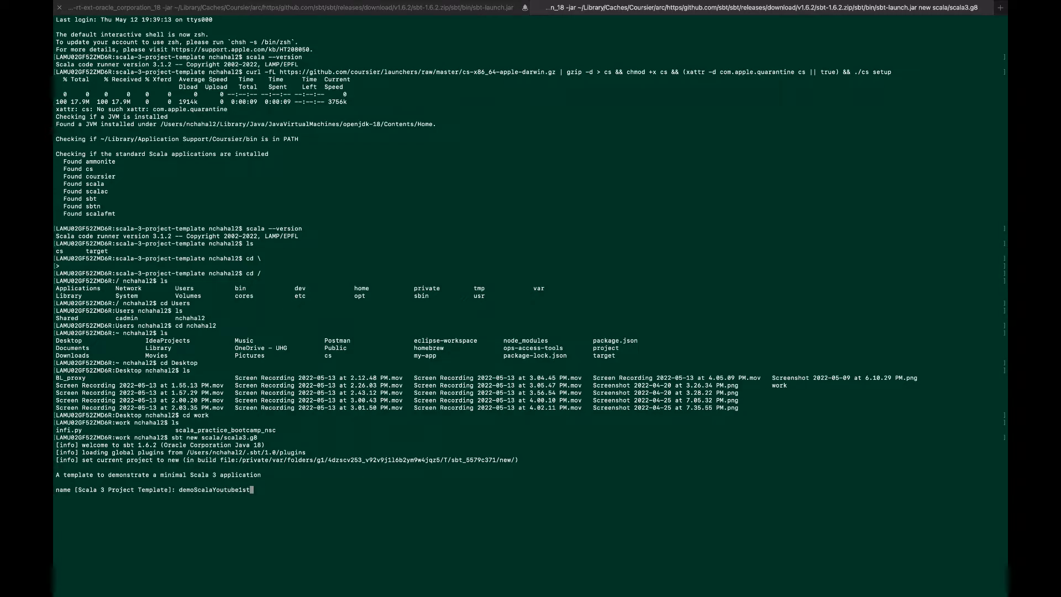
text(timeSet)
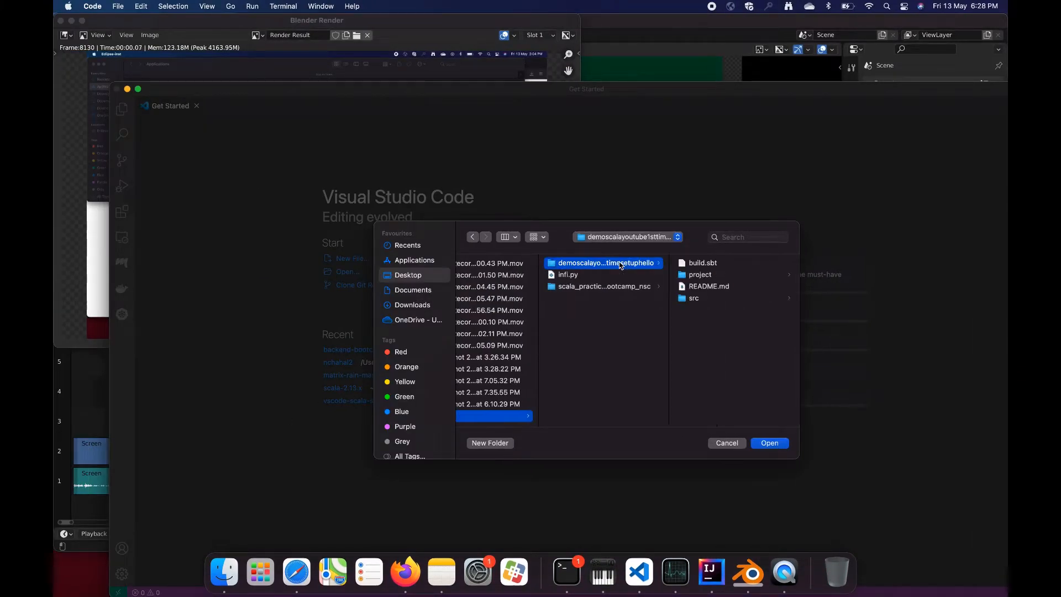
mouse_move(645, 241)
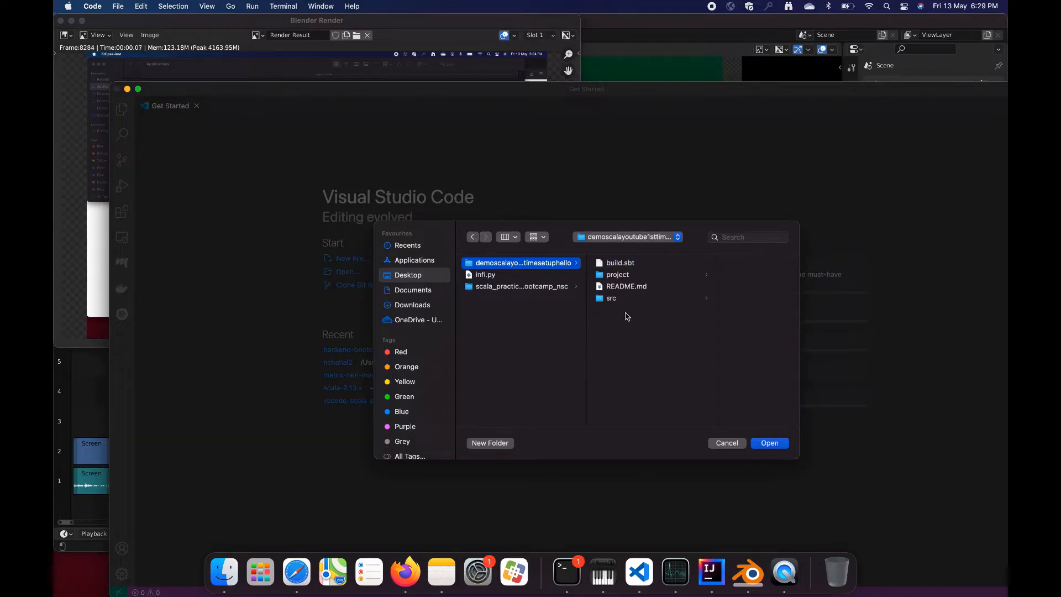
- Open the new demoscalayoutube project folder from work
click(727, 442)
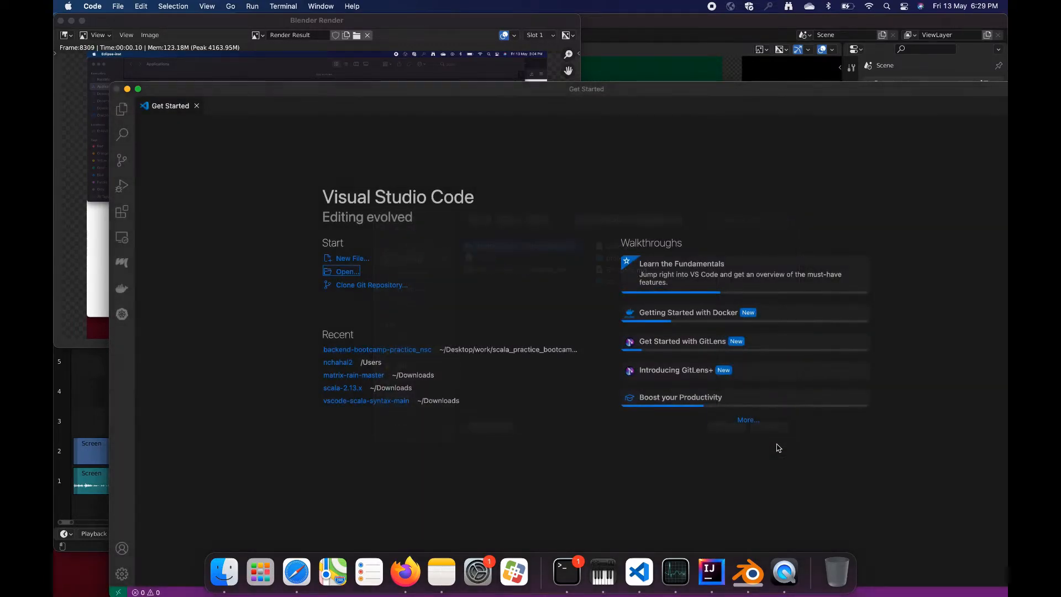
- Trust the folder and its parent work folder, then expand the project and src folders in Explorer
click(345, 272)
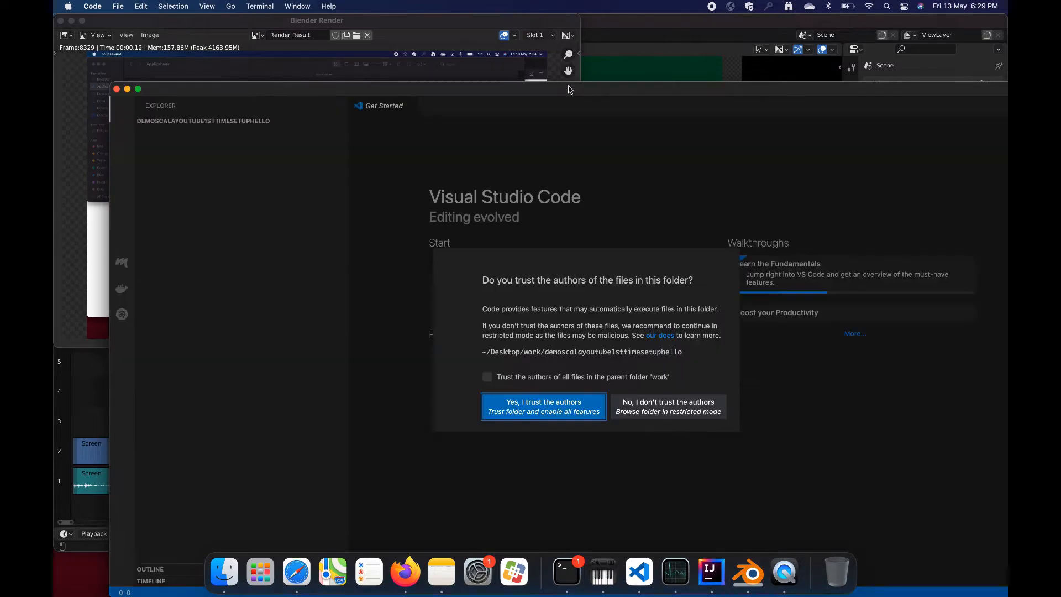
click(486, 376)
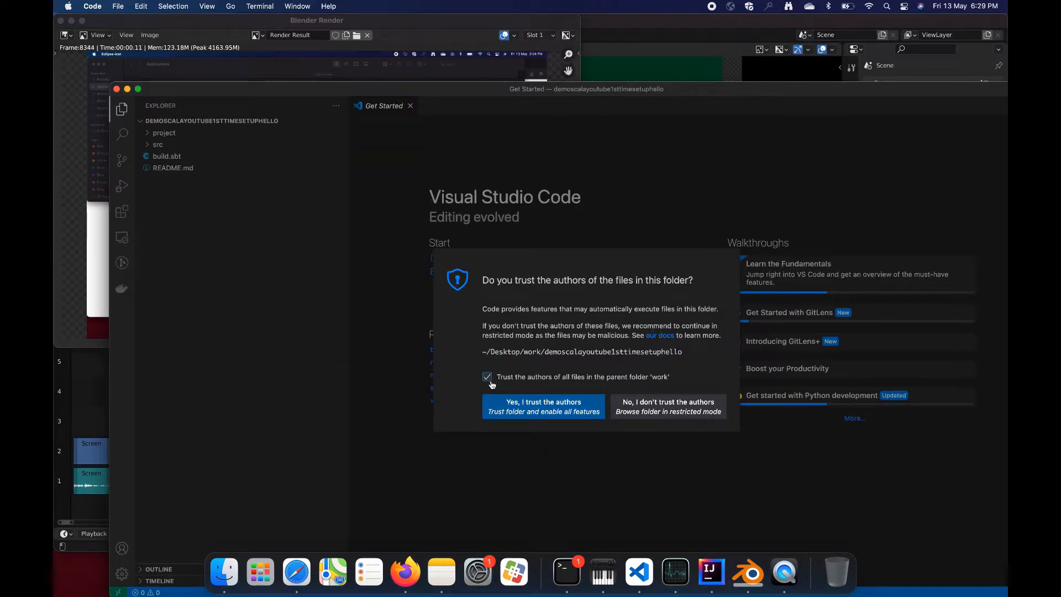
click(543, 407)
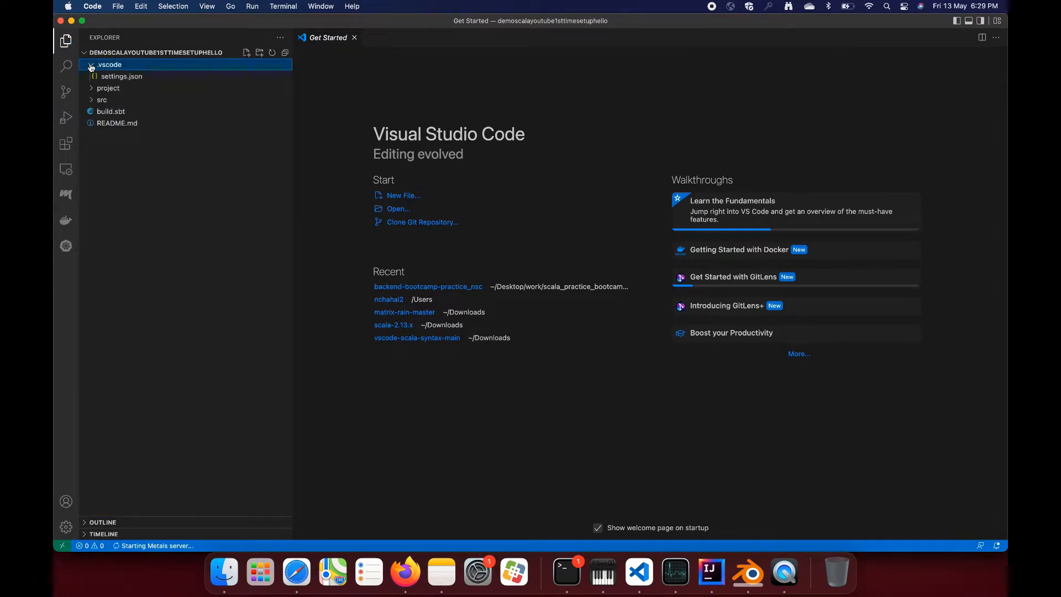
click(109, 89)
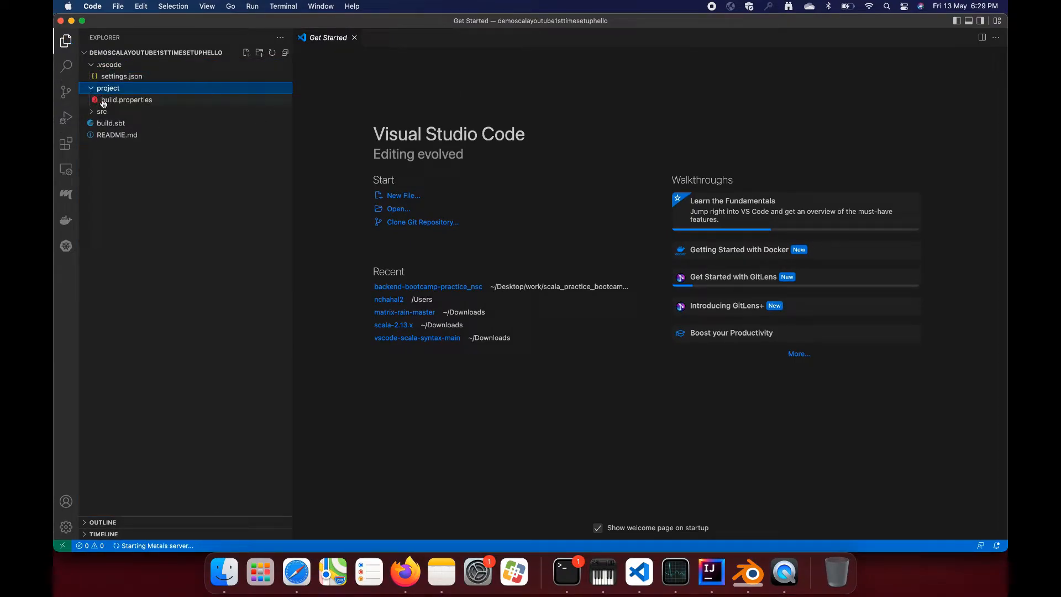
click(102, 110)
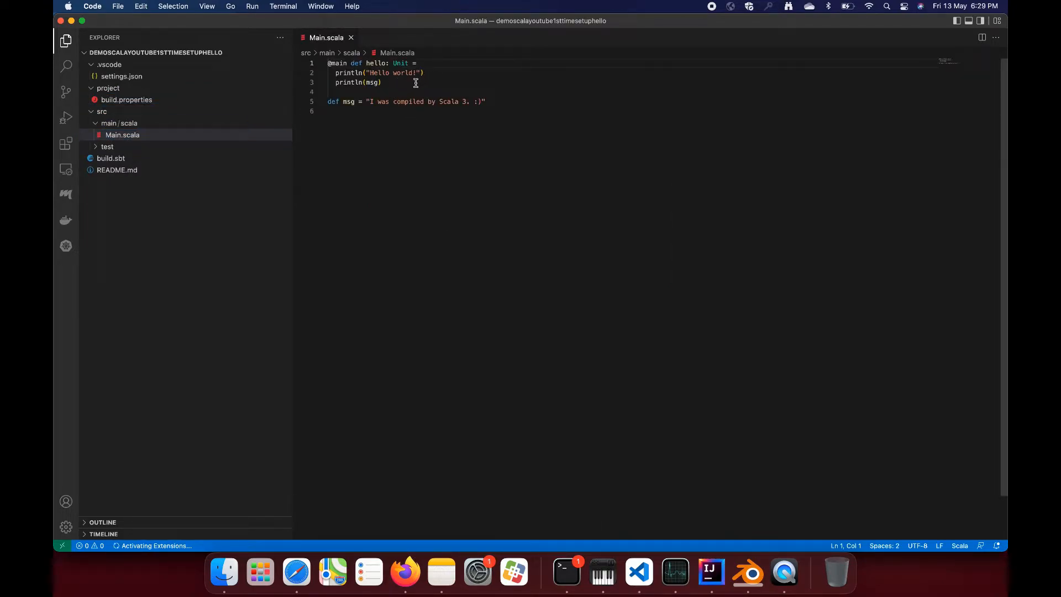
- Add a bare println line, then search 'scala' extensions and view Scala (Metals) and Scala Syntax (official)
click(385, 81)
text(println)
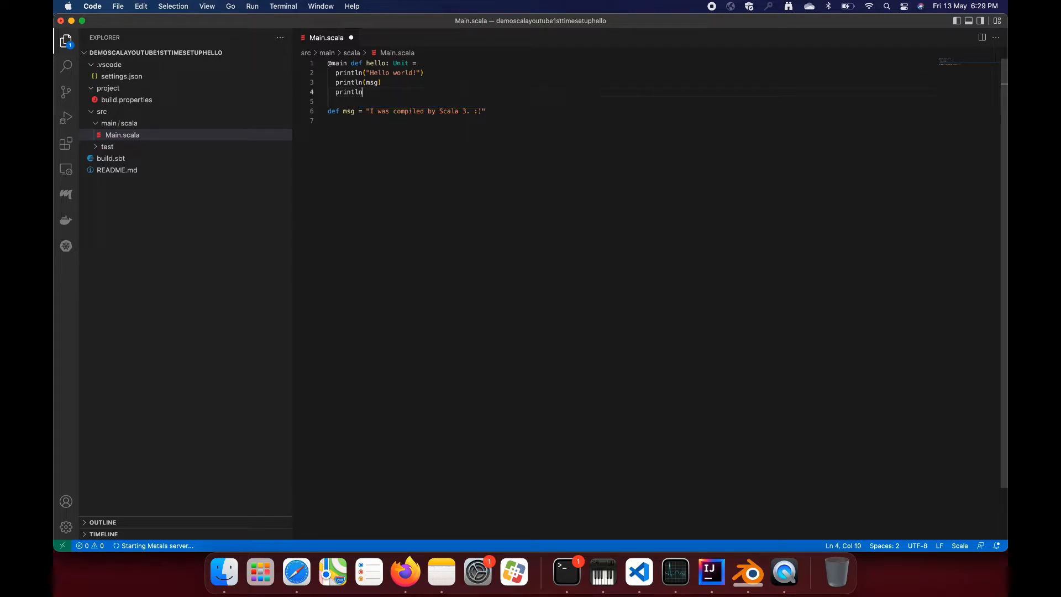
mouse_move(67, 143)
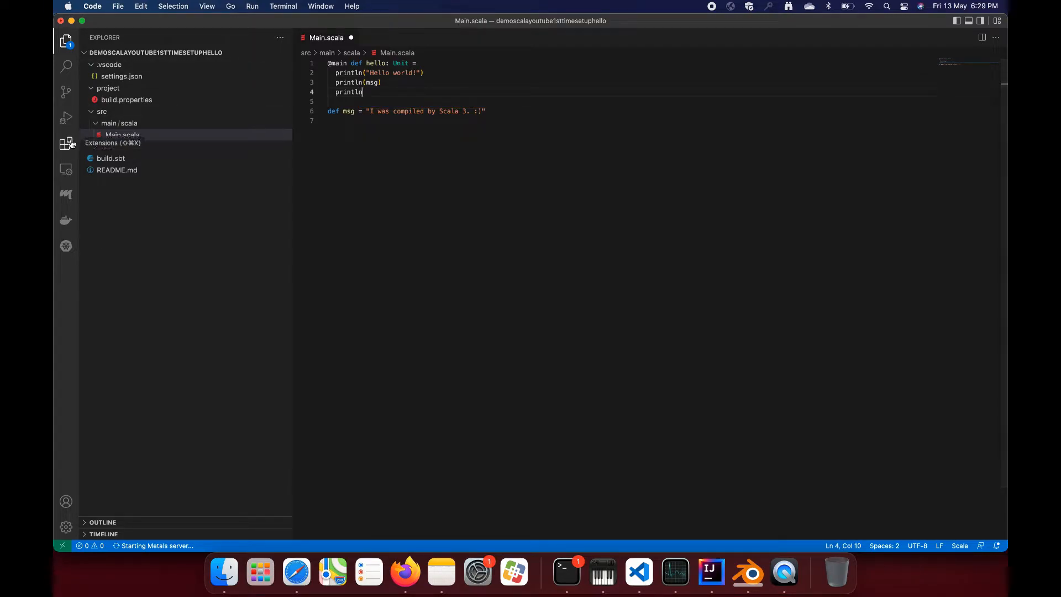
click(65, 142)
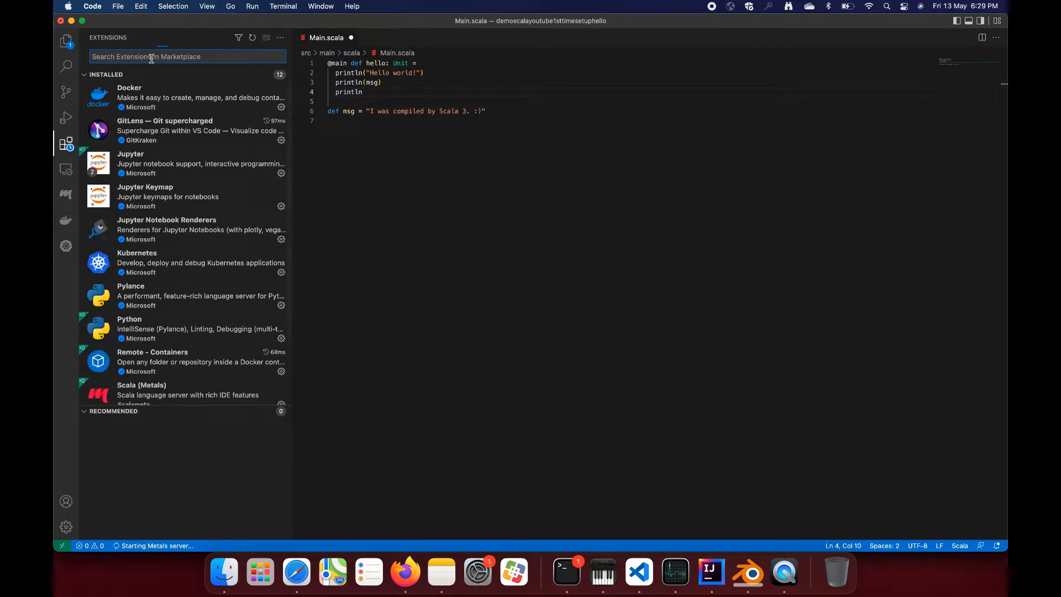
text(scala)
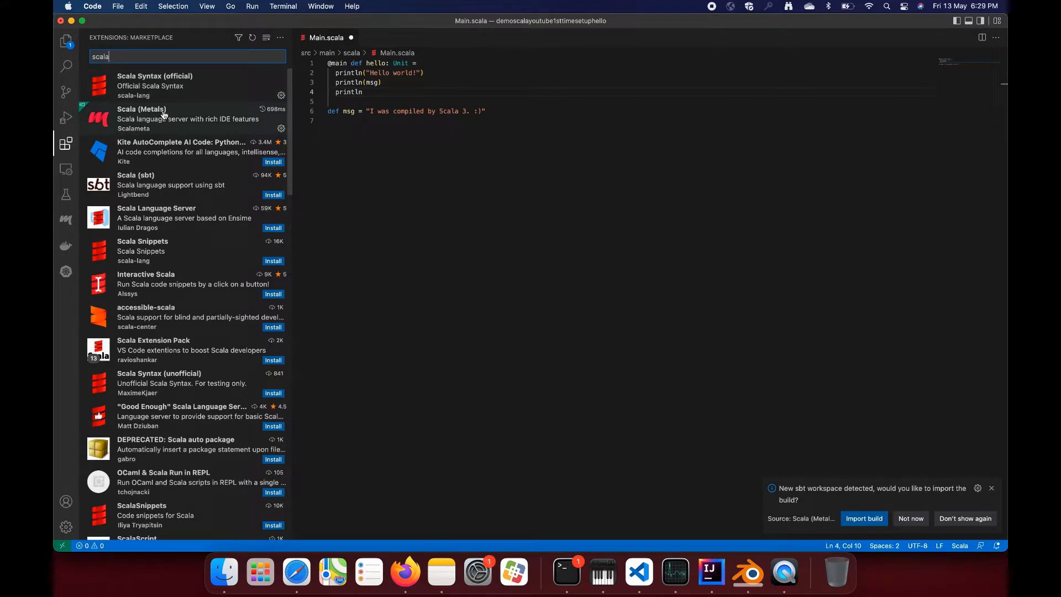
click(171, 118)
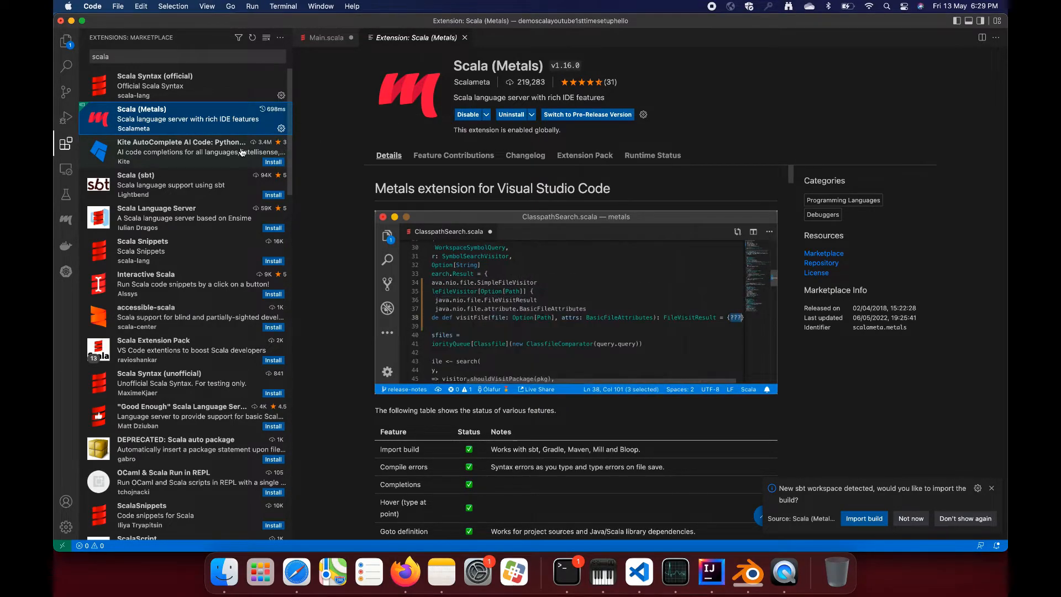
click(165, 86)
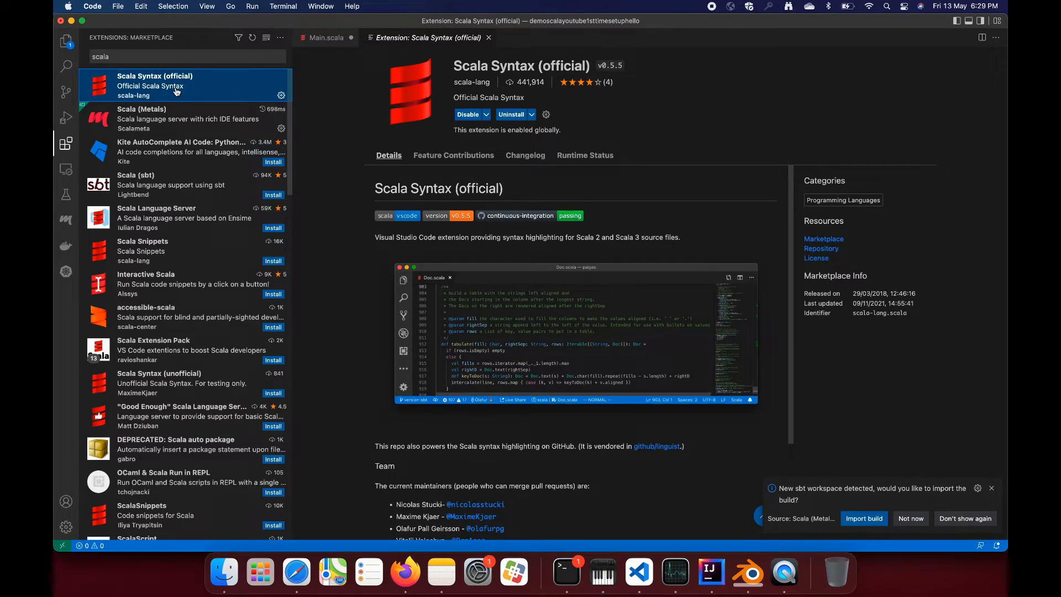
mouse_move(274, 149)
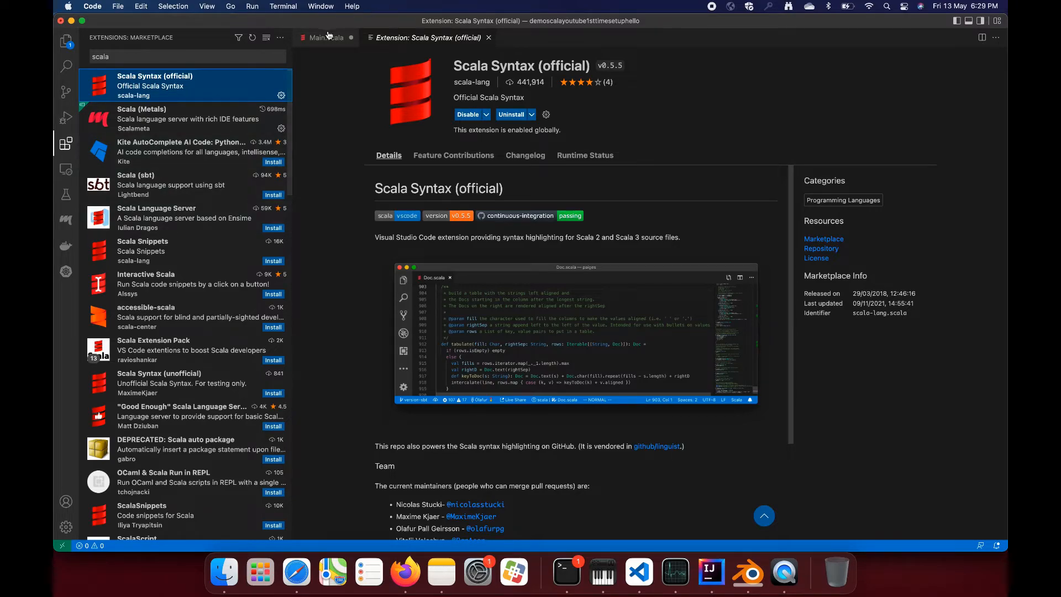
click(325, 37)
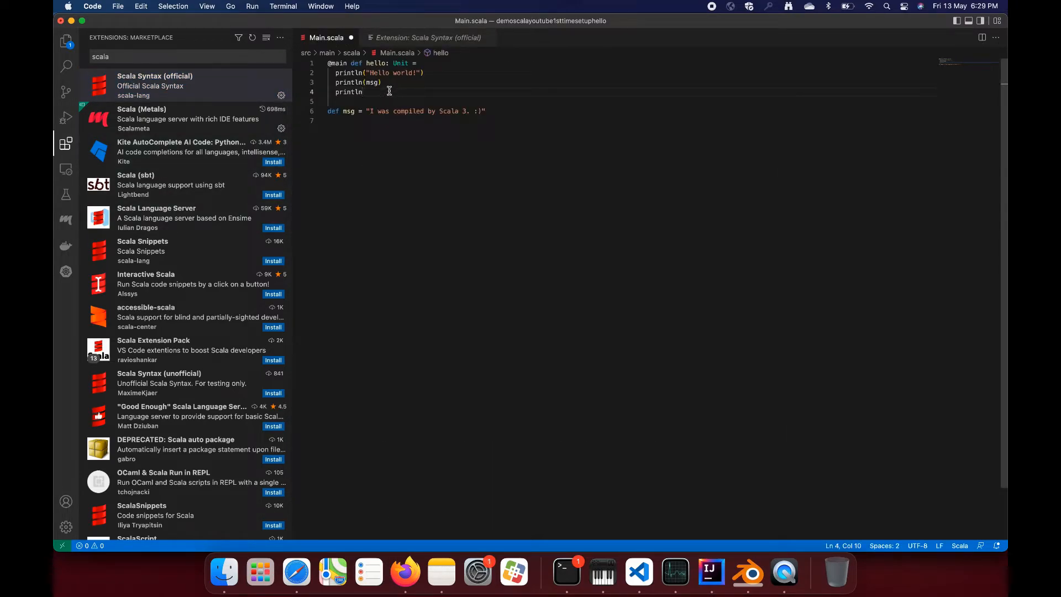
- Fill the fourth println with a string about Scala's fast, simple installation ending 'simple simple...'
key(Backspace)
text(()
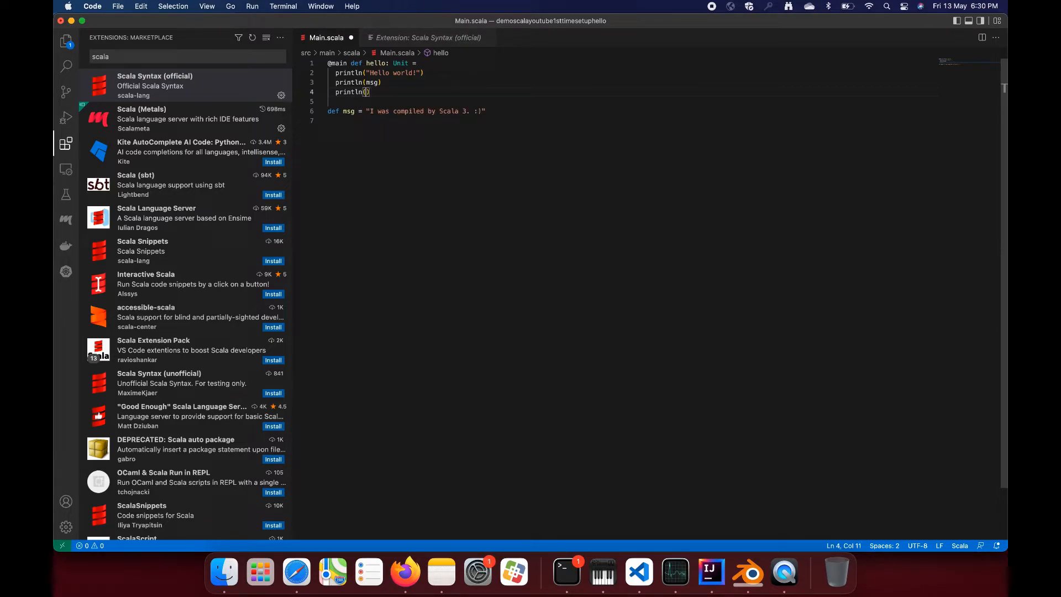
text(")
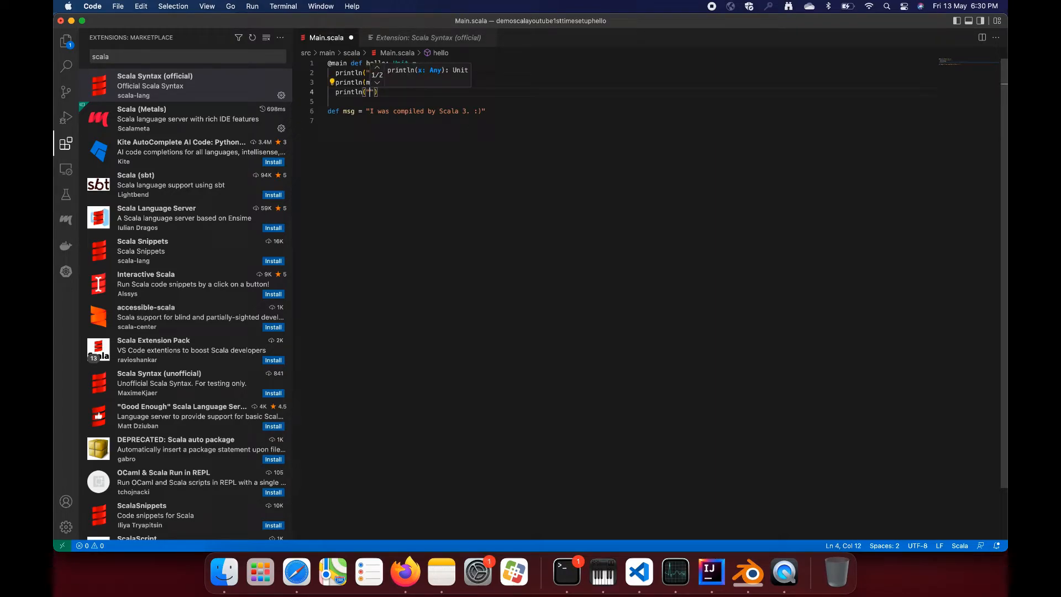
text(scala is awesome youtube,)
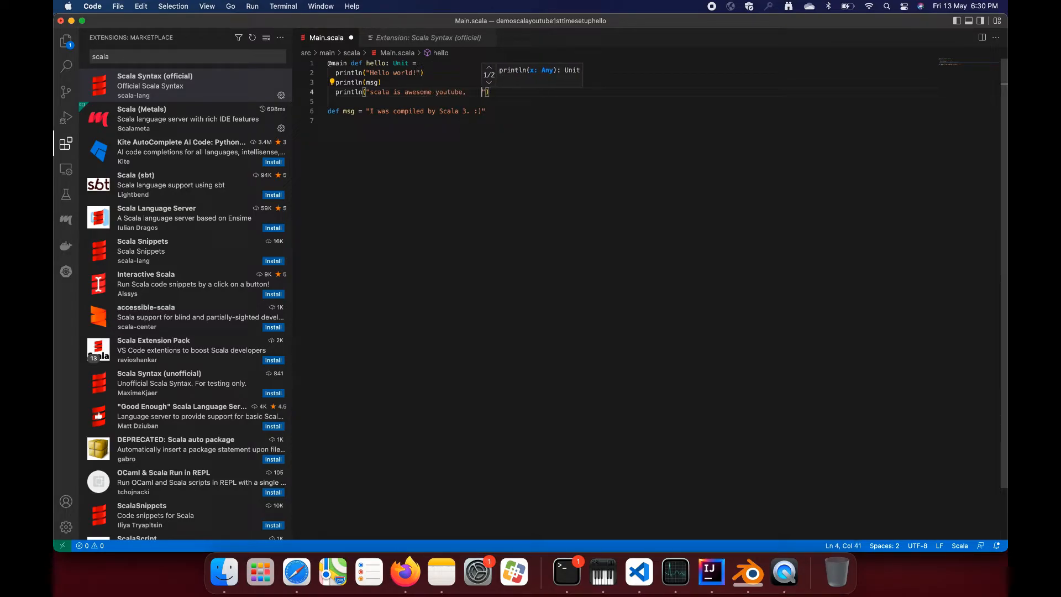
text(Its installation is ligtening)
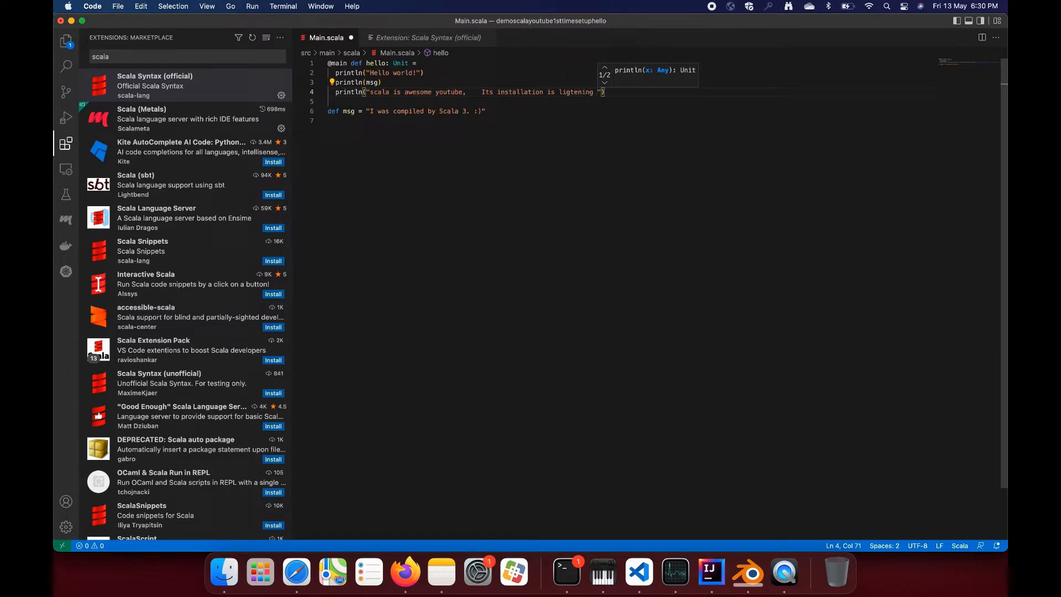
text(fast sim)
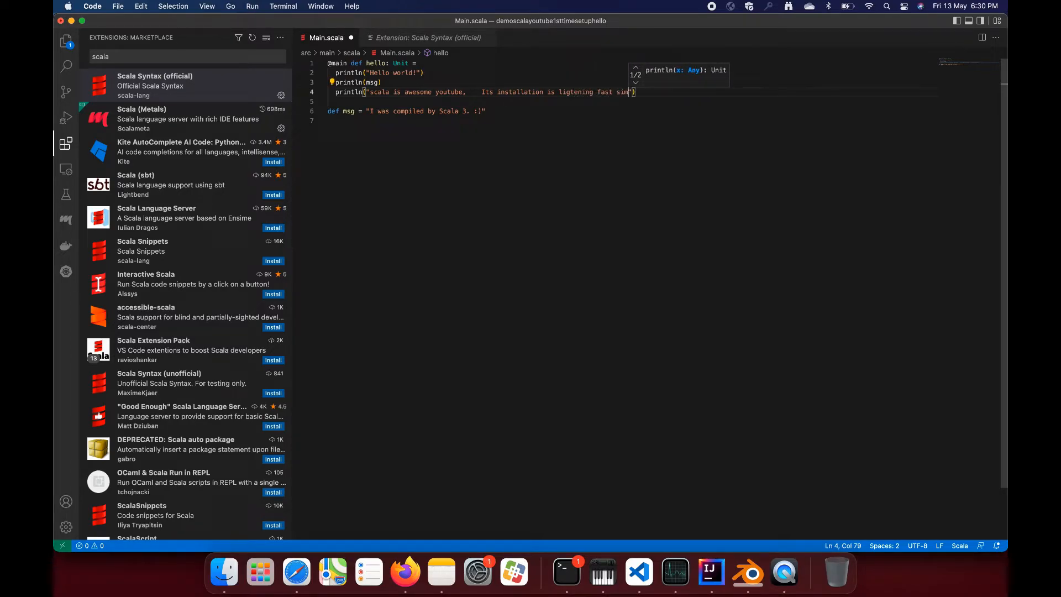
text(simple)
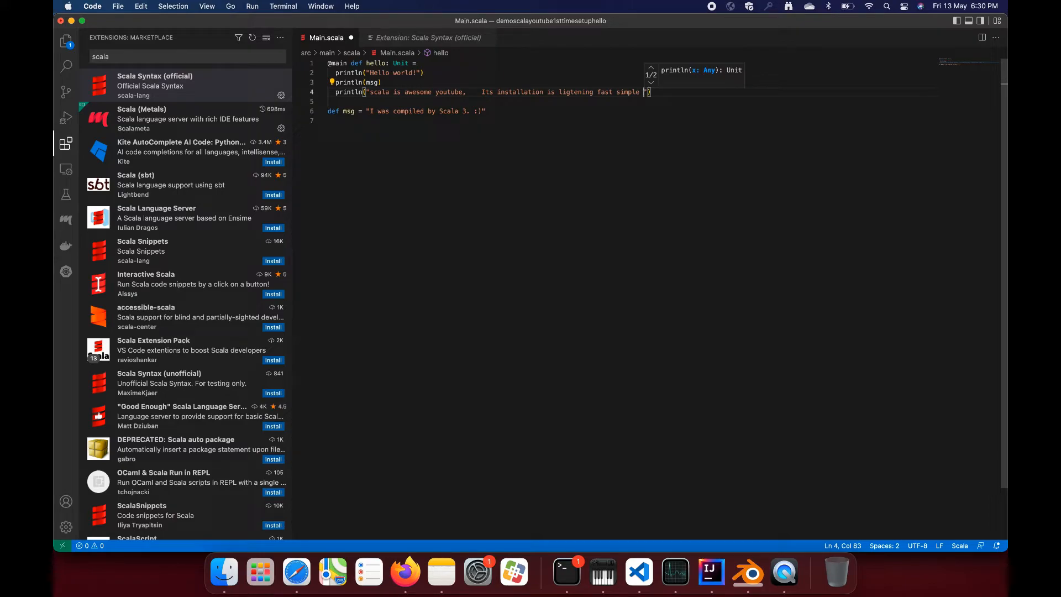
text(simple...)
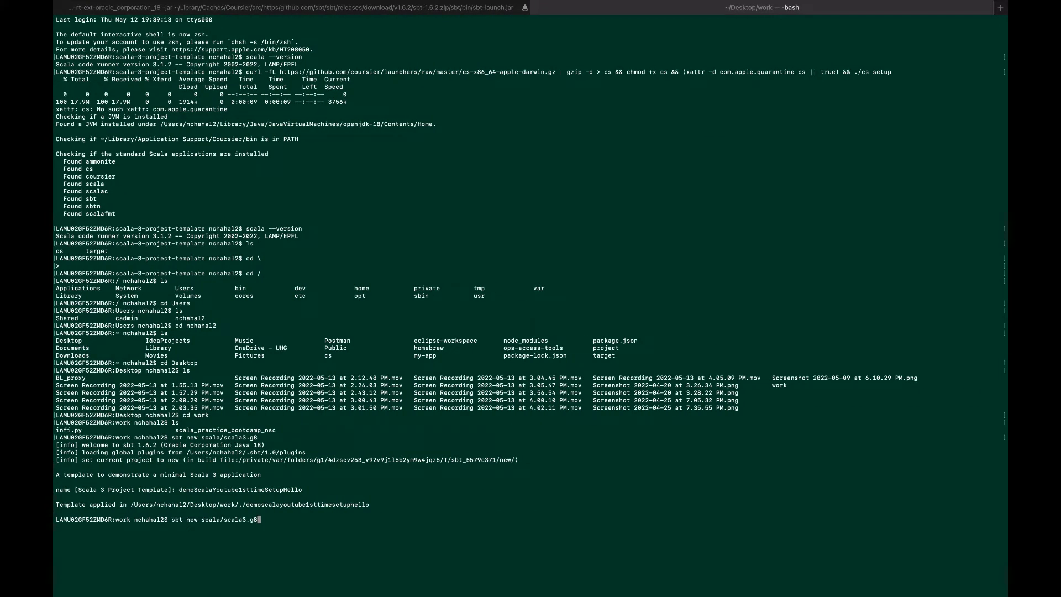
- Clear the prompt, list the folder, cd into demoscalayoutube1sttimesetuphello and start sbt
key(Backspace)
text(cd demoscalayoutube1sttimesetuphello)
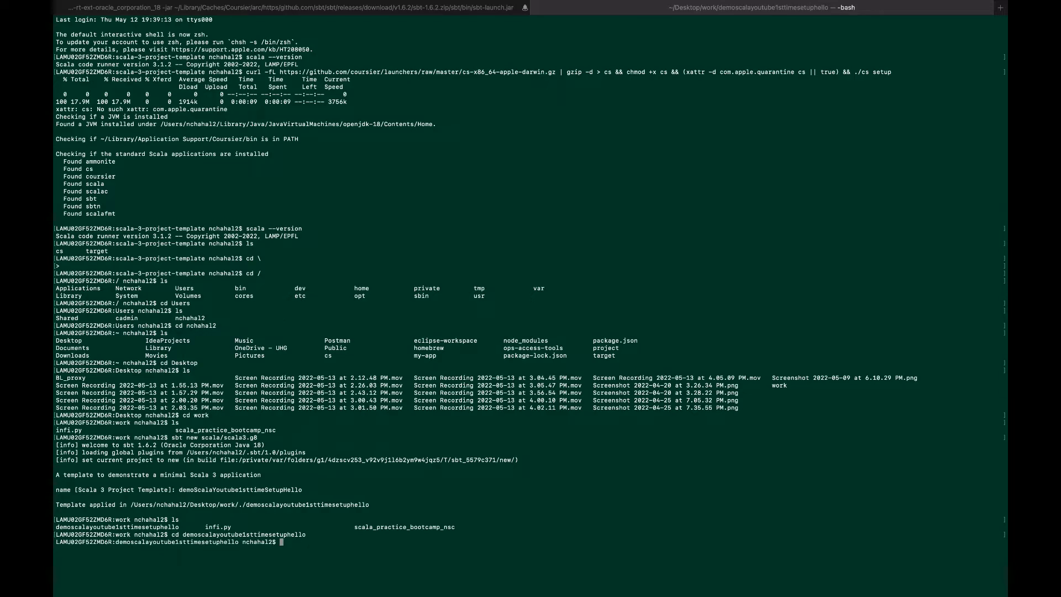
text(ls)
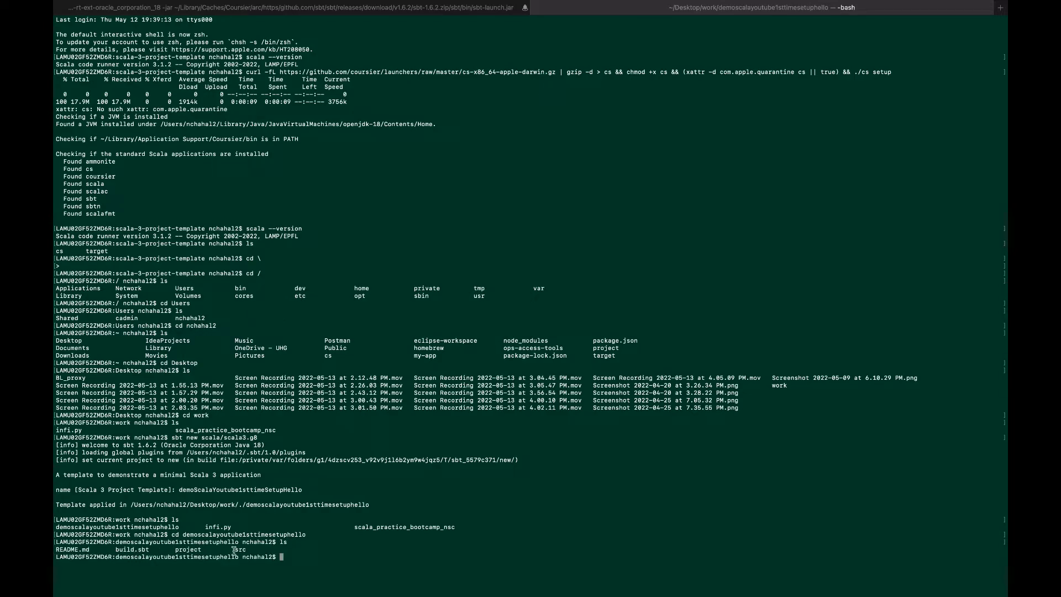
text(sbt)
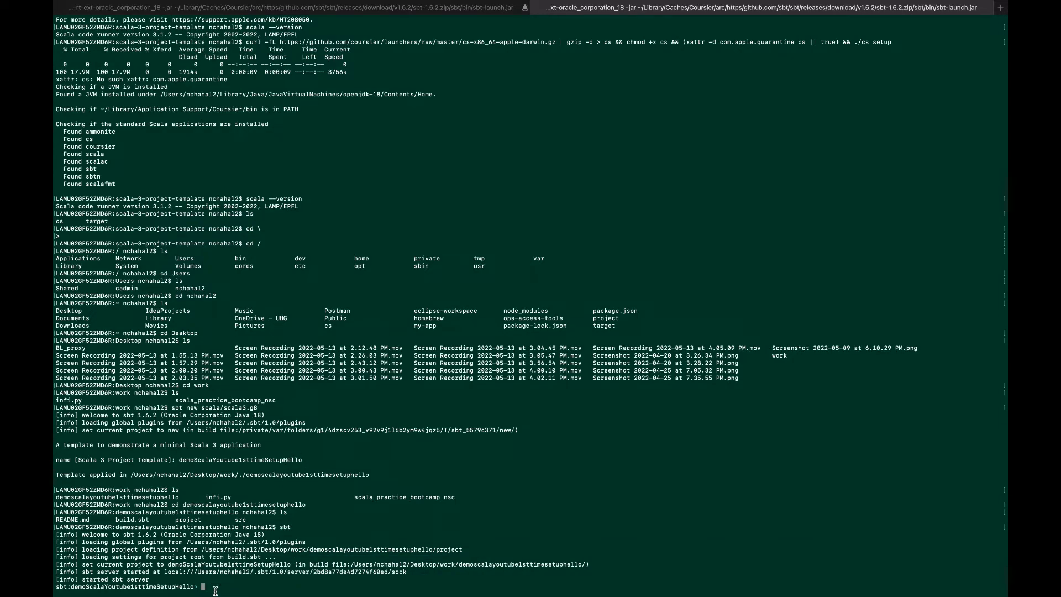
- Run ~run at the sbt prompt and select the printed Hello world output lines
text(run)
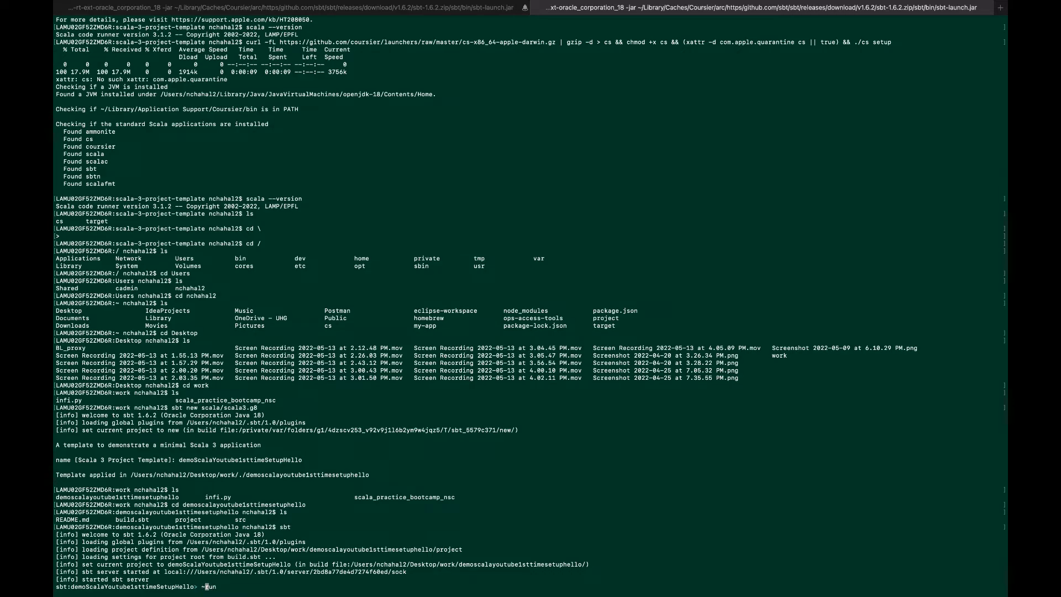
mouse_move(275, 575)
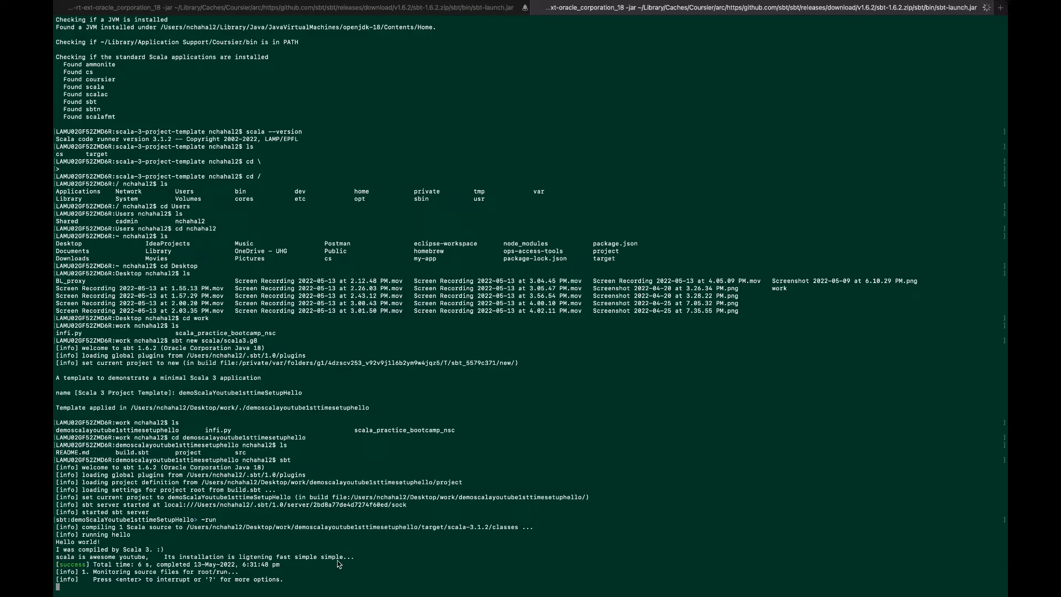
drag(61, 541, 352, 556)
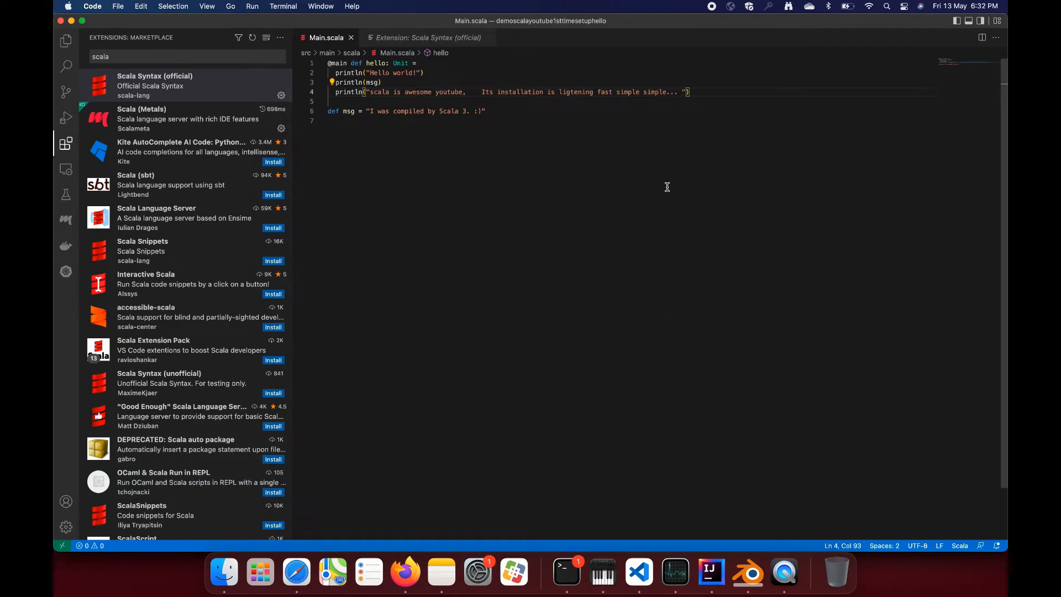
- Append 'Live Reload is on guys use ~ before run' to line 4's string and save
text(Live)
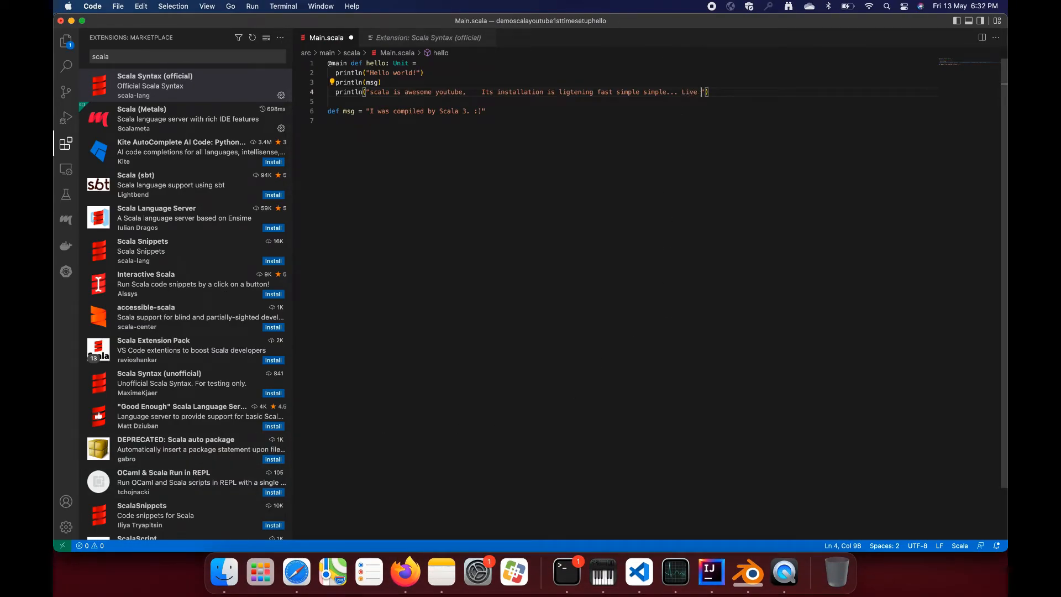
text(Reload is on)
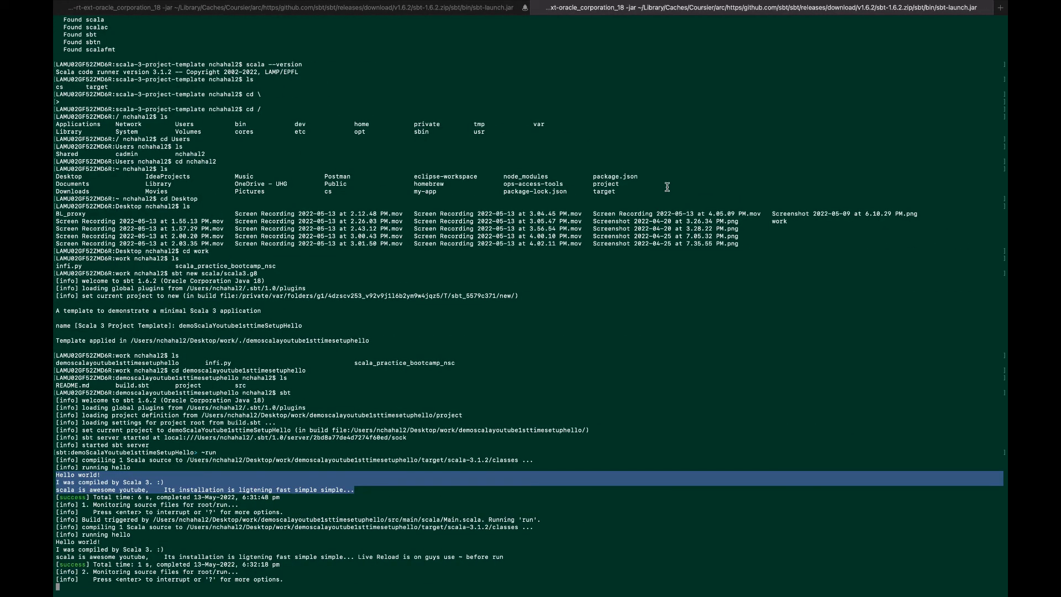
mouse_move(484, 563)
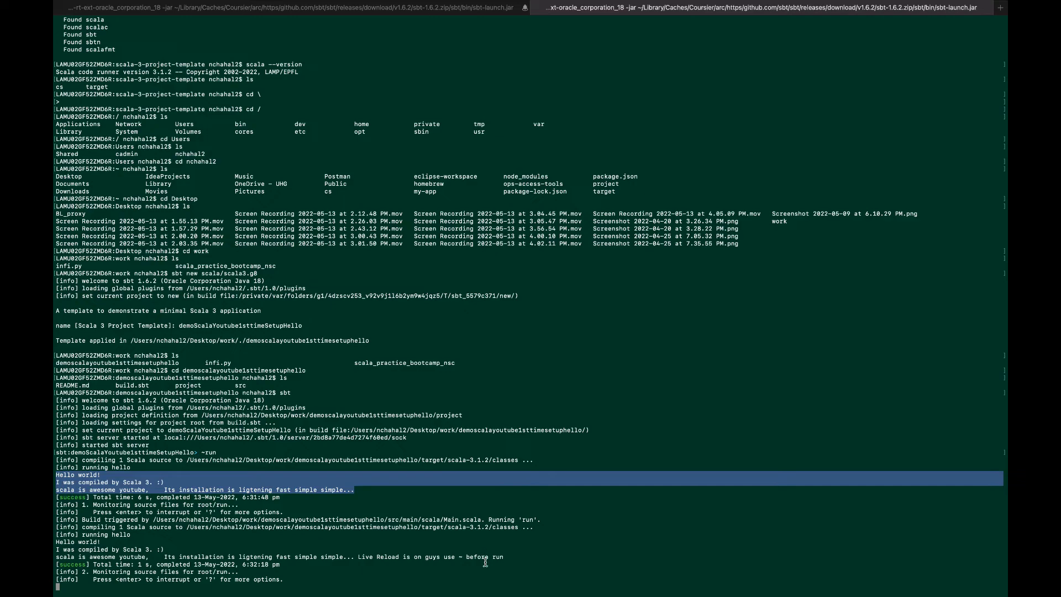
mouse_move(287, 563)
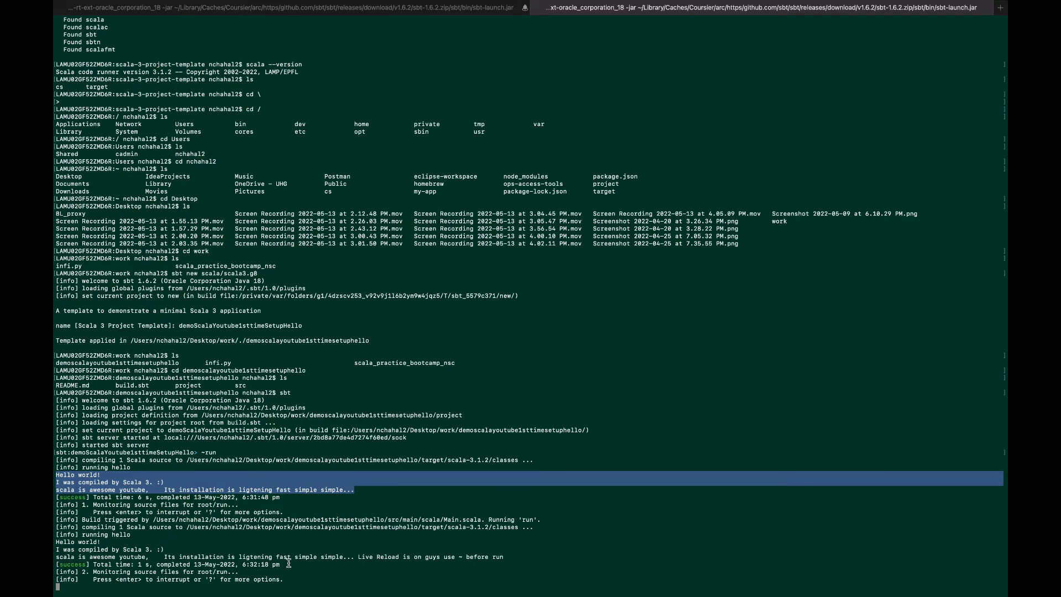